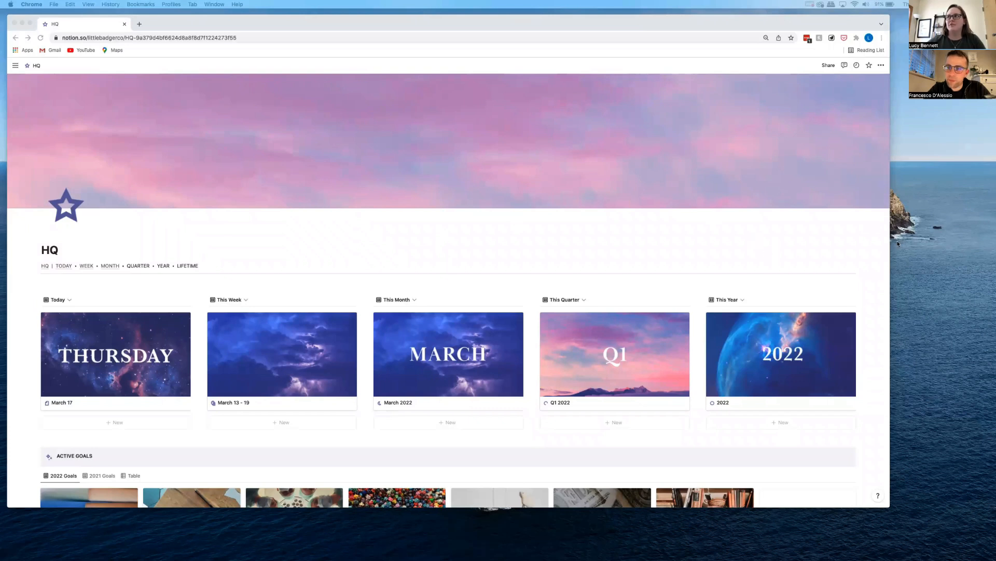
pyautogui.moveTo(660, 153)
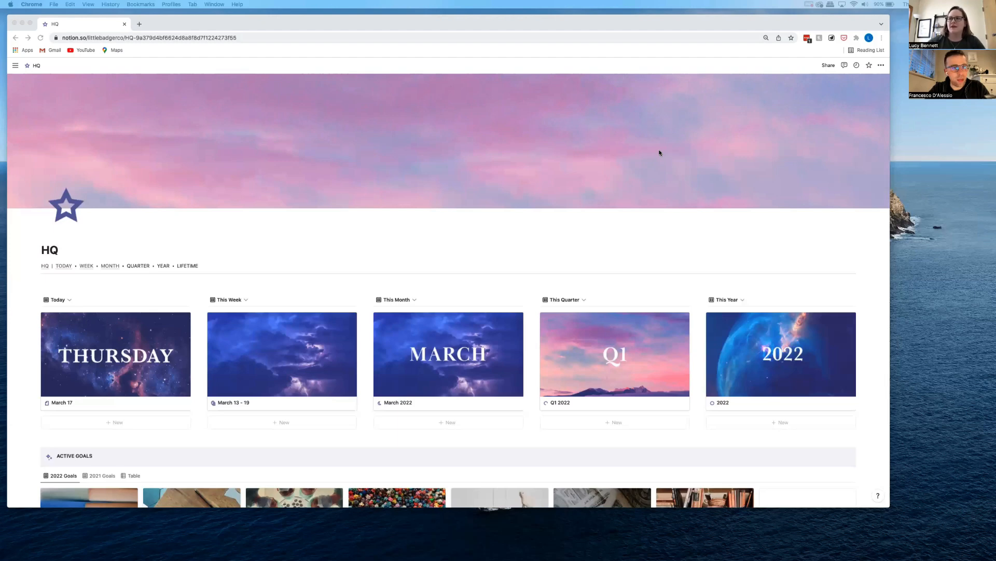
# Step: Scroll down and back up through the HQ page to review its sections
pyautogui.scroll(-3)
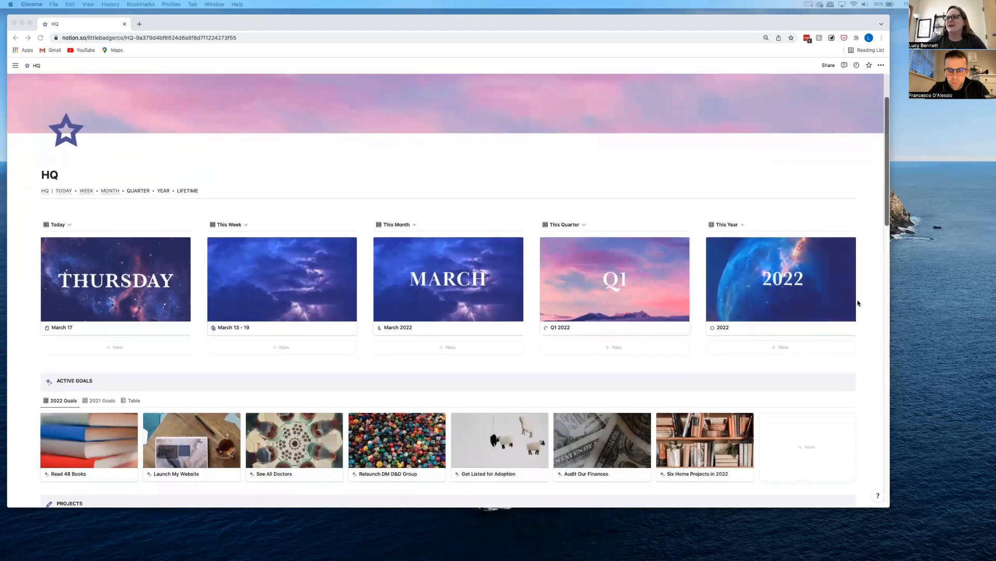
pyautogui.scroll(-3)
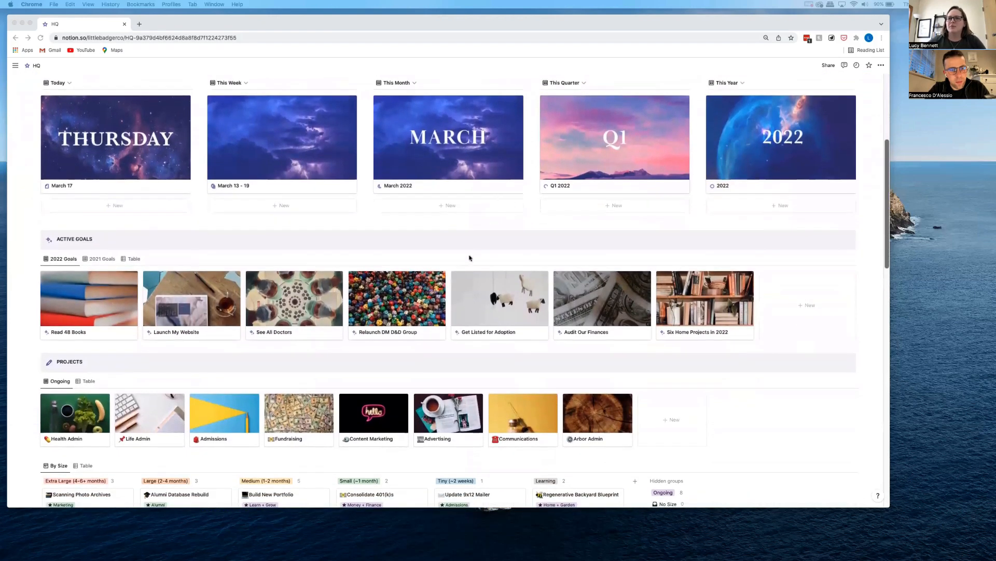
pyautogui.scroll(-3)
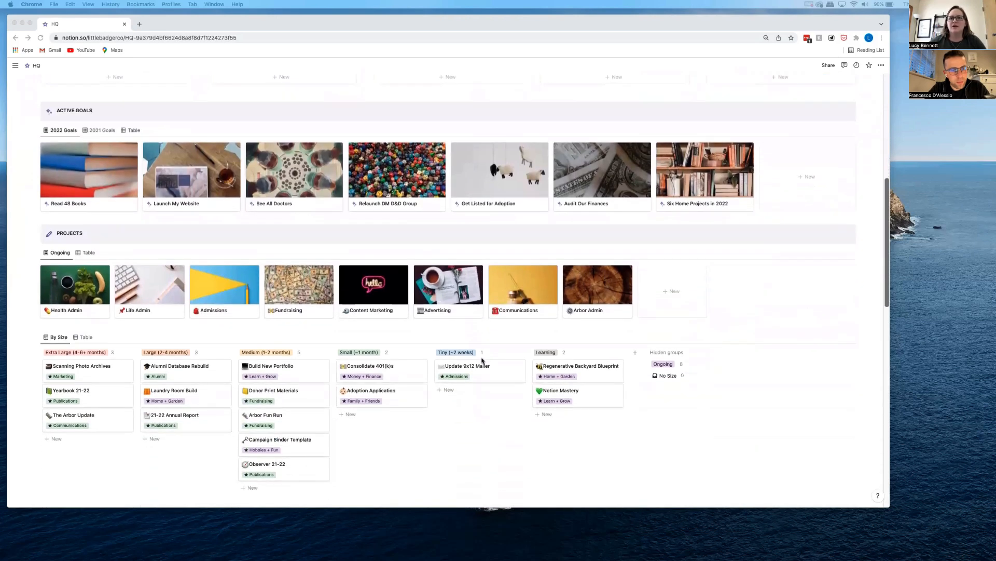
pyautogui.scroll(-3)
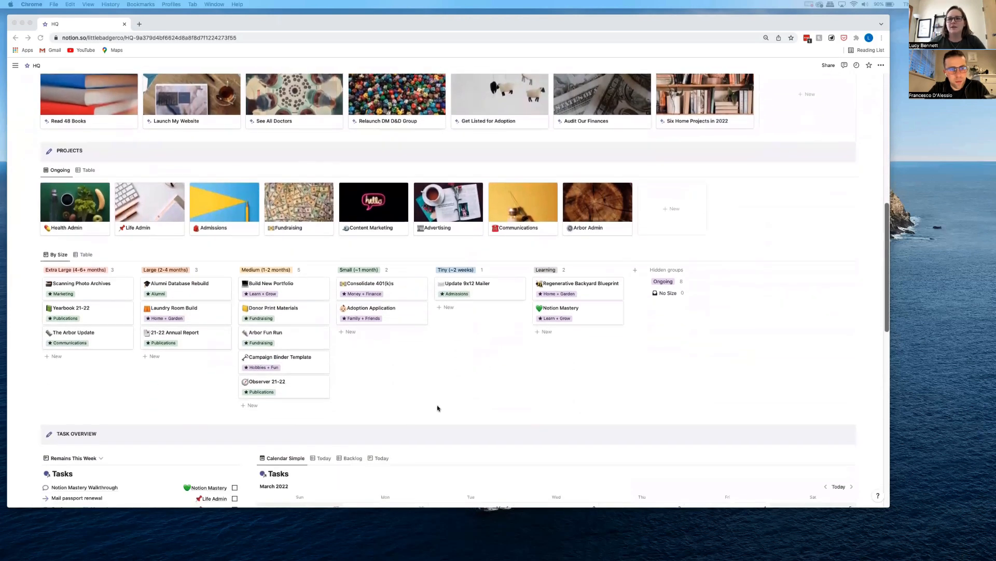
pyautogui.scroll(-3)
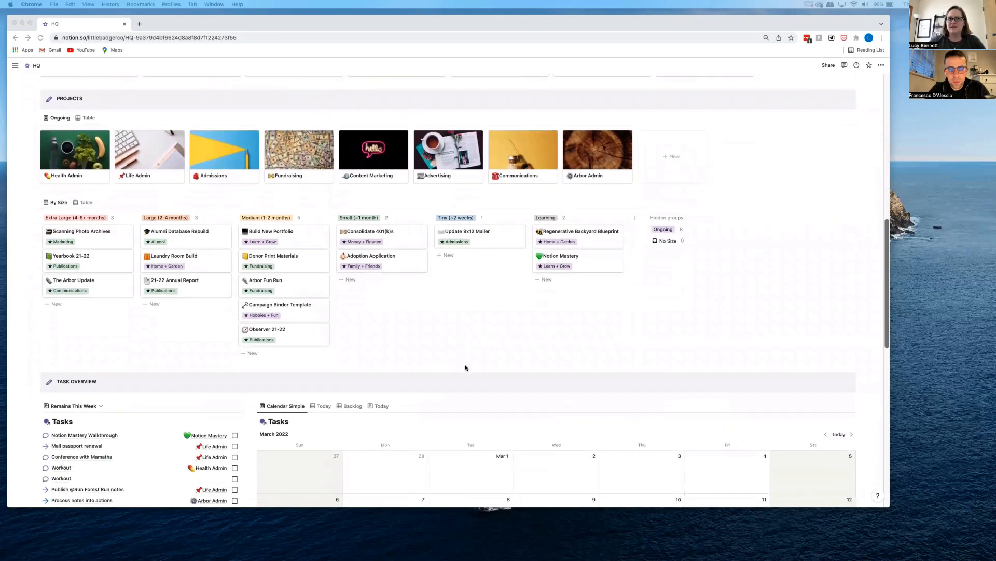
pyautogui.scroll(-3)
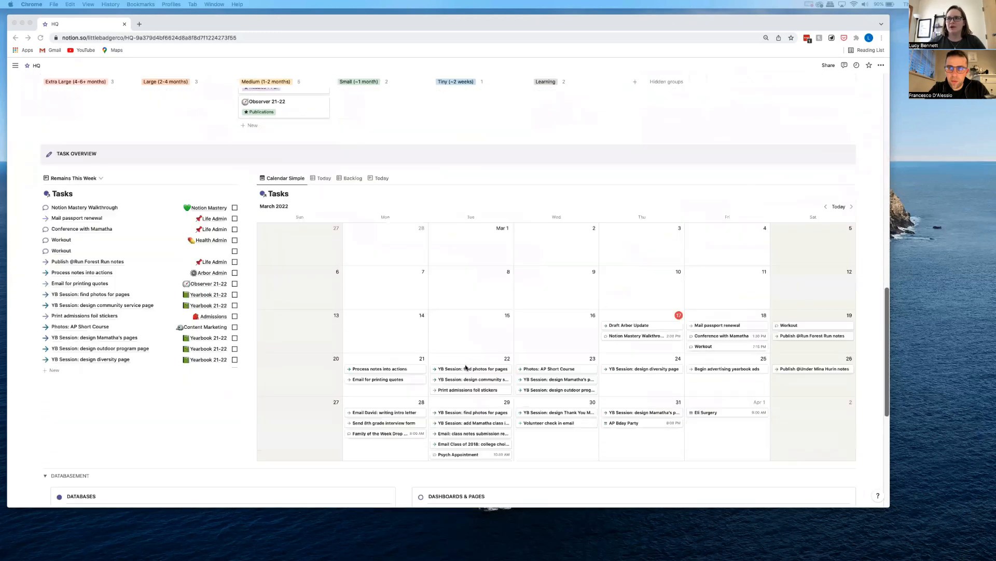
pyautogui.scroll(-3)
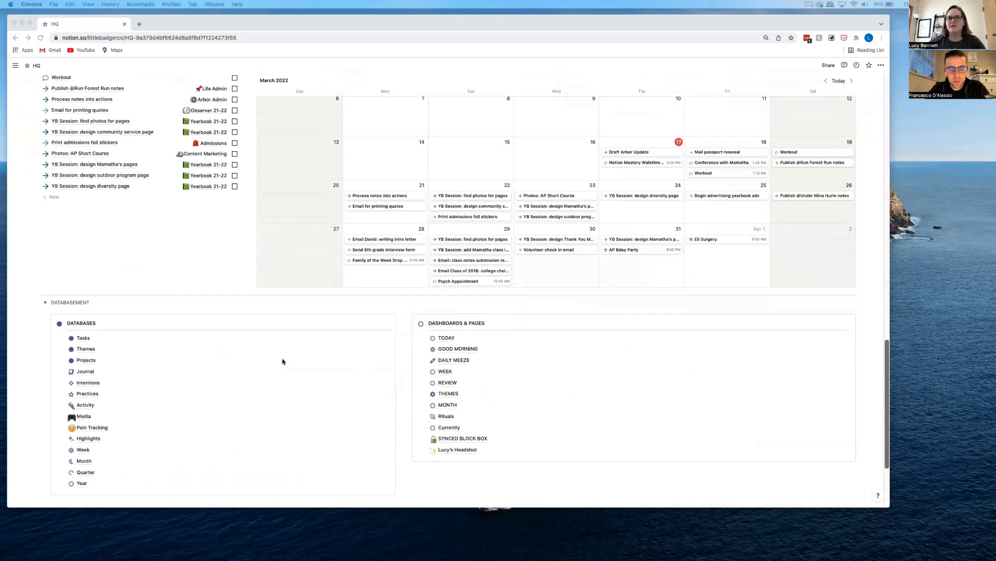
pyautogui.scroll(-3)
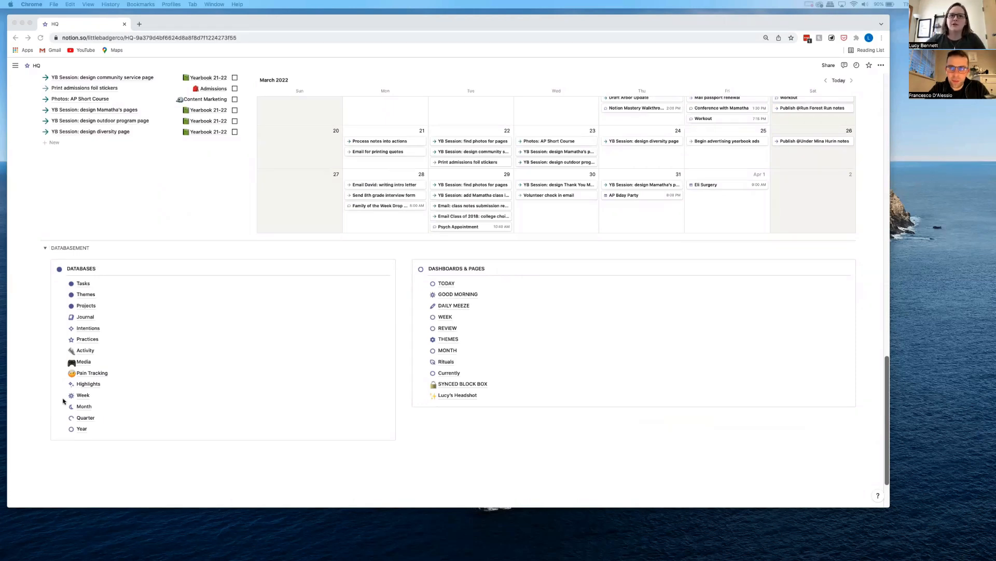
pyautogui.moveTo(178, 222)
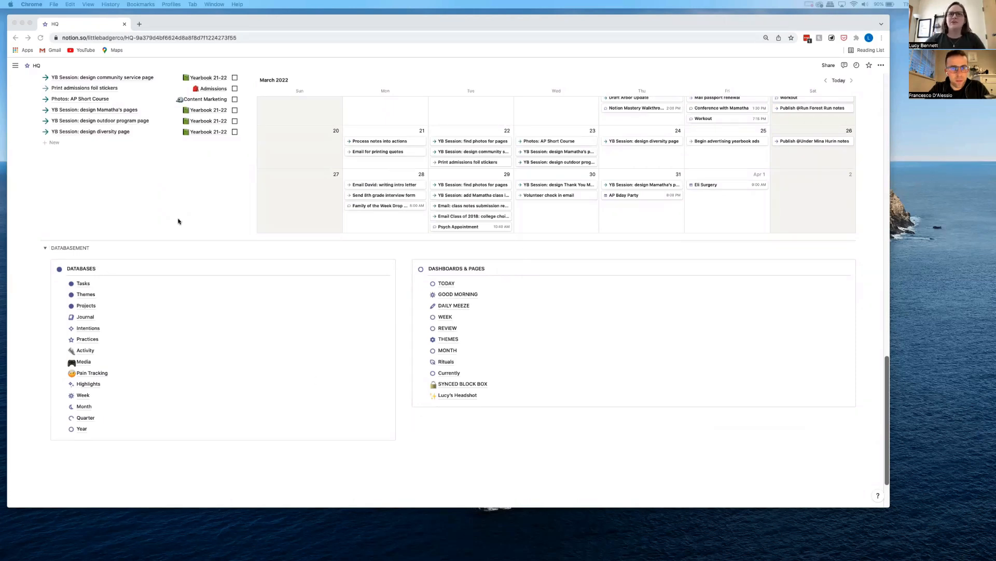
pyautogui.scroll(3)
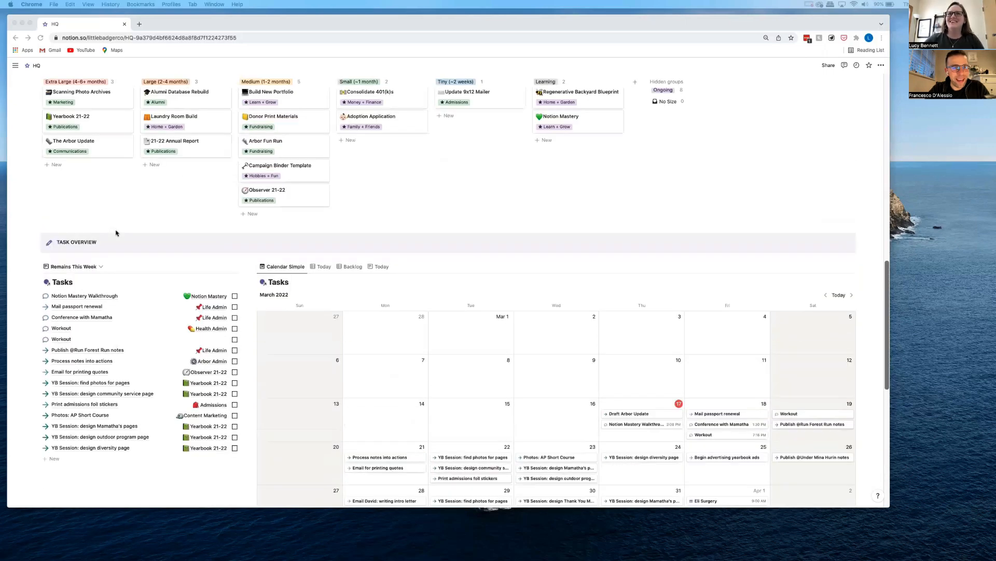
pyautogui.scroll(3)
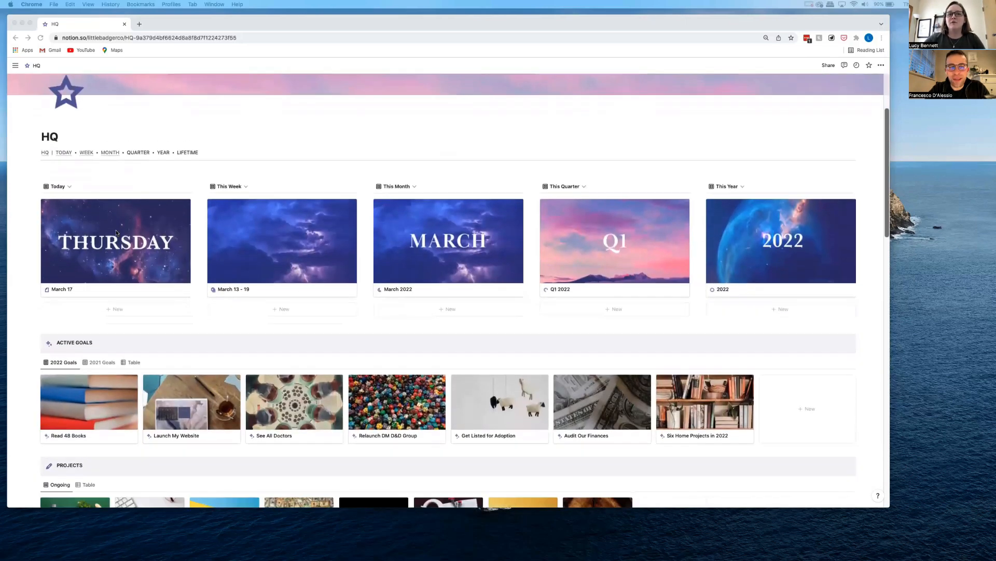
pyautogui.scroll(3)
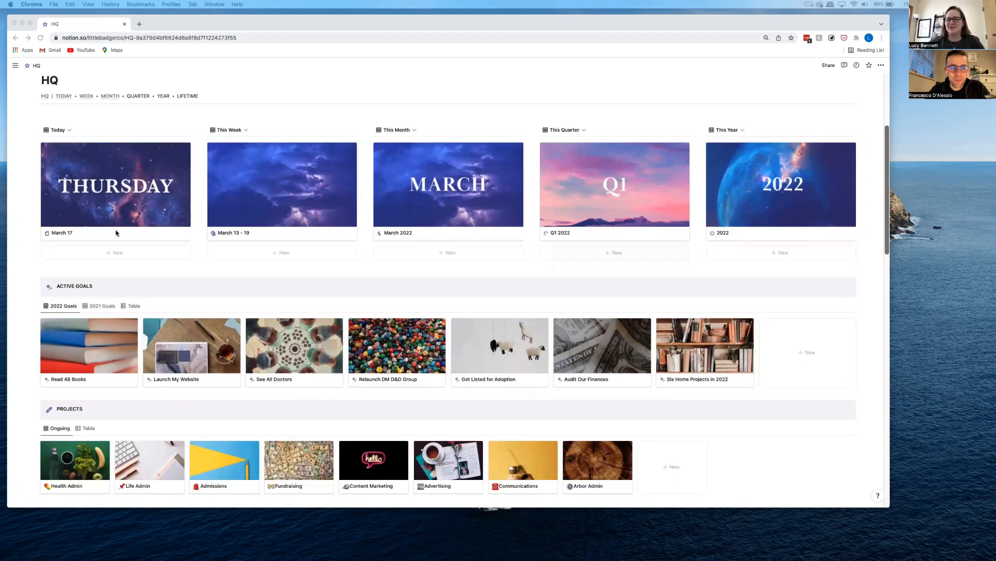
pyautogui.moveTo(99, 329)
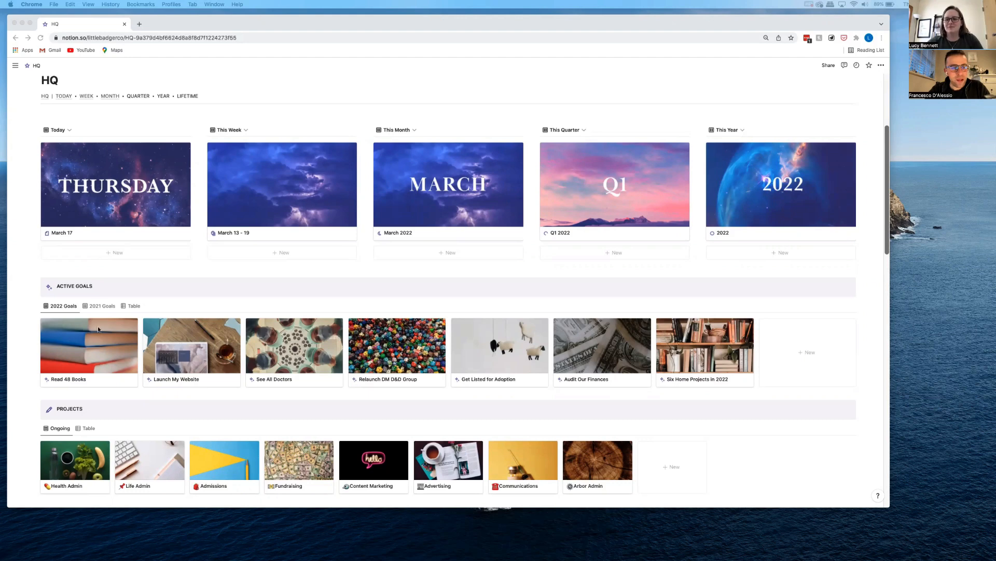
pyautogui.moveTo(40, 273)
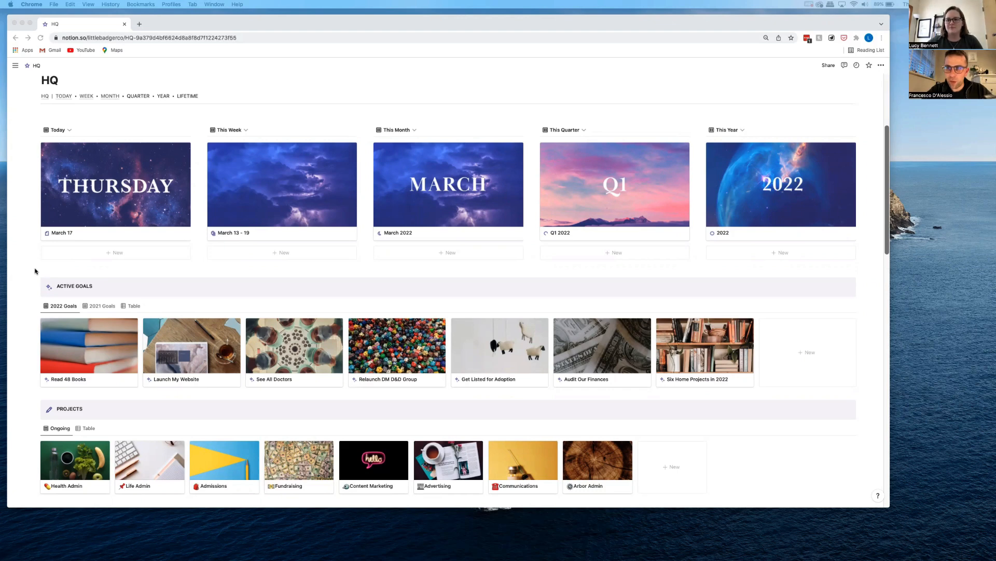
pyautogui.scroll(-3)
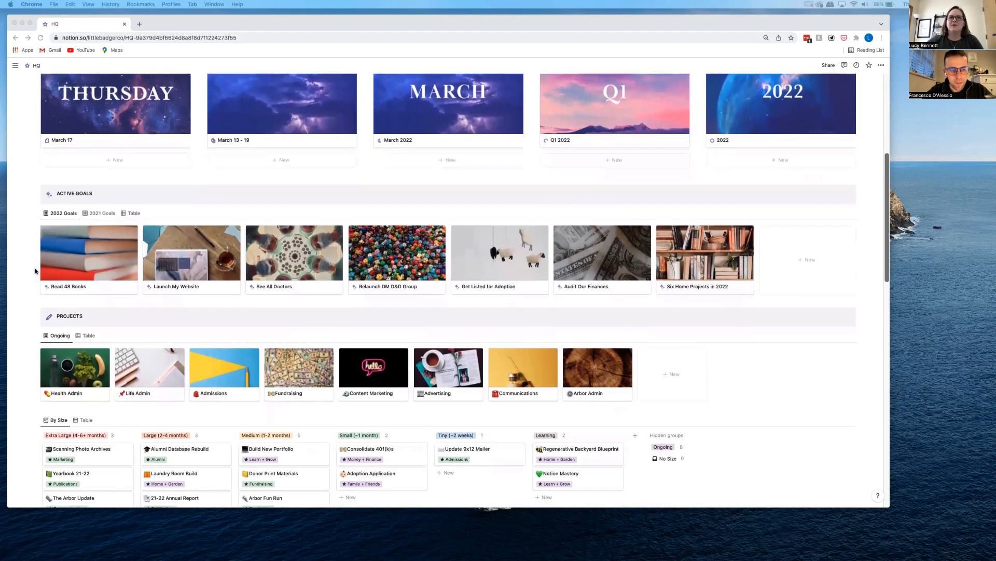
pyautogui.scroll(-3)
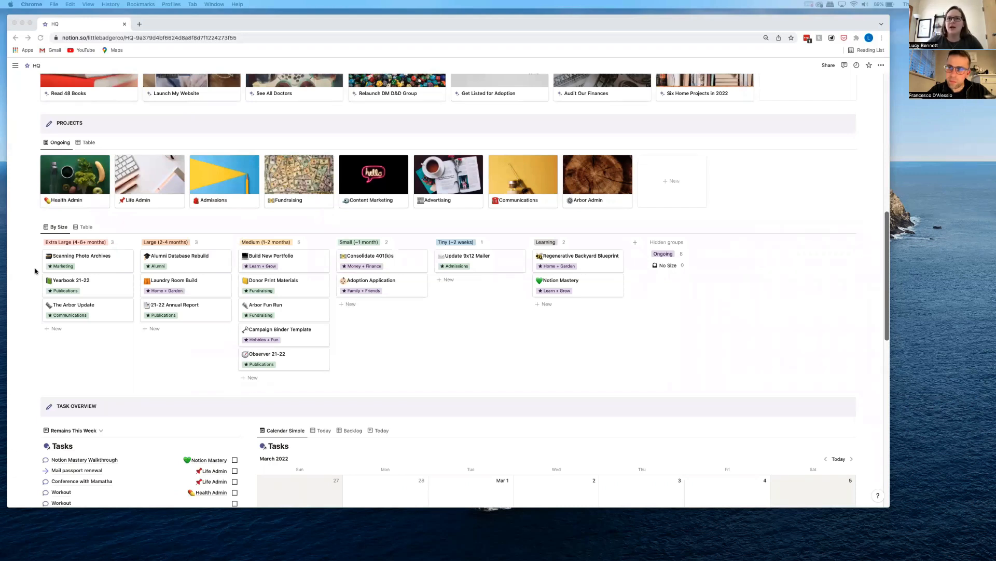
pyautogui.scroll(3)
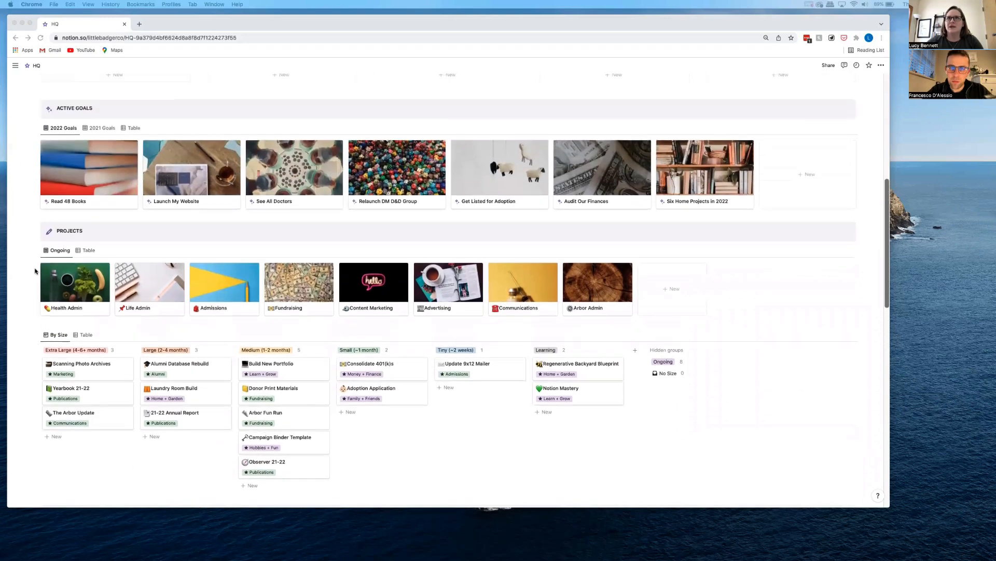
pyautogui.scroll(3)
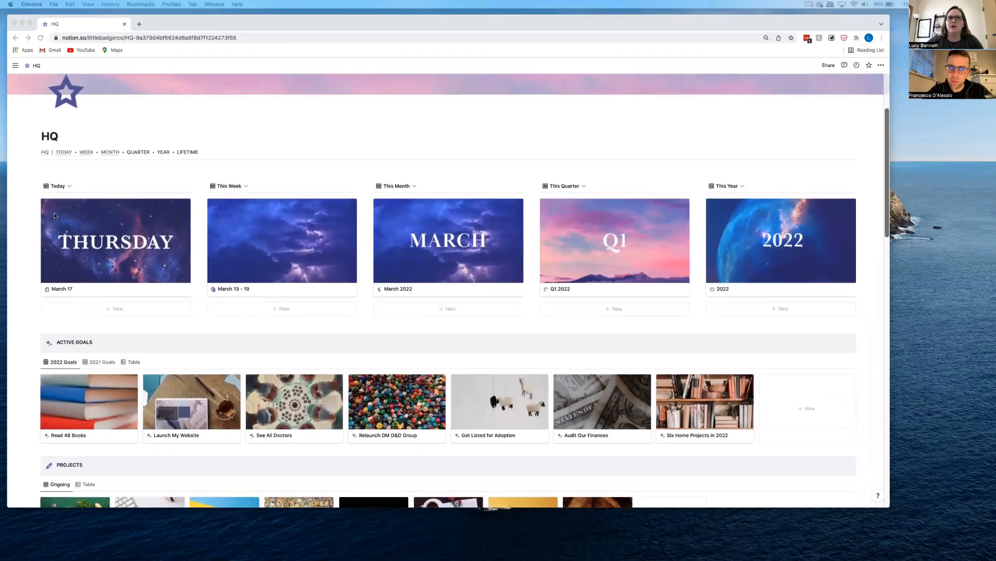
pyautogui.moveTo(90, 159)
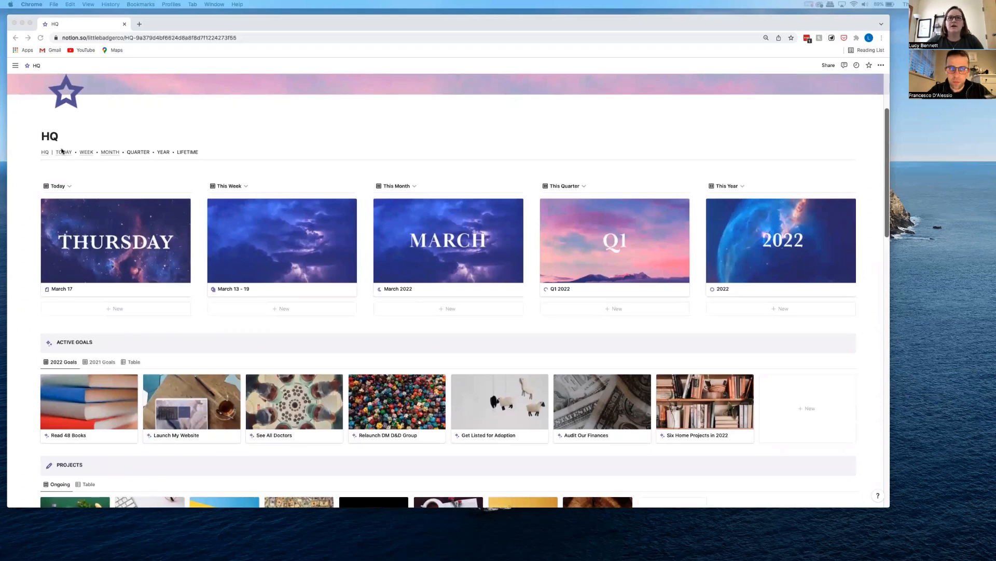
# Step: Go to the TODAY page and switch What To Focus On to the Focus view
pyautogui.click(63, 152)
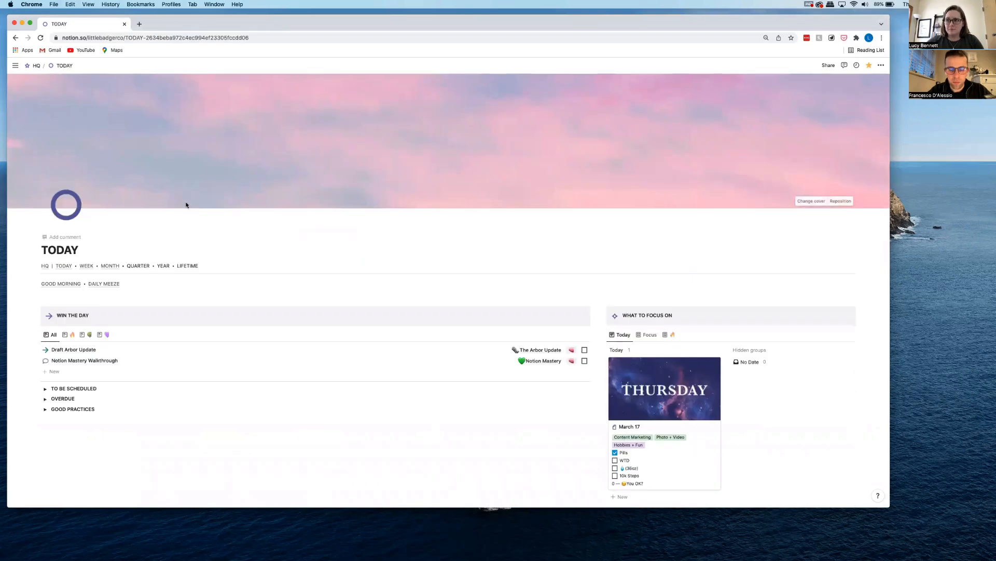
pyautogui.scroll(-3)
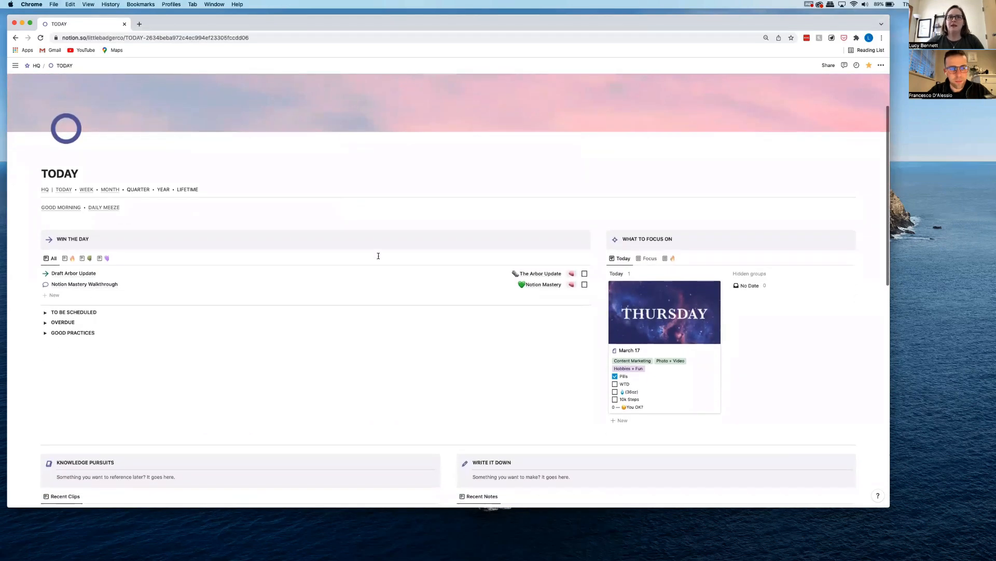
pyautogui.moveTo(407, 274)
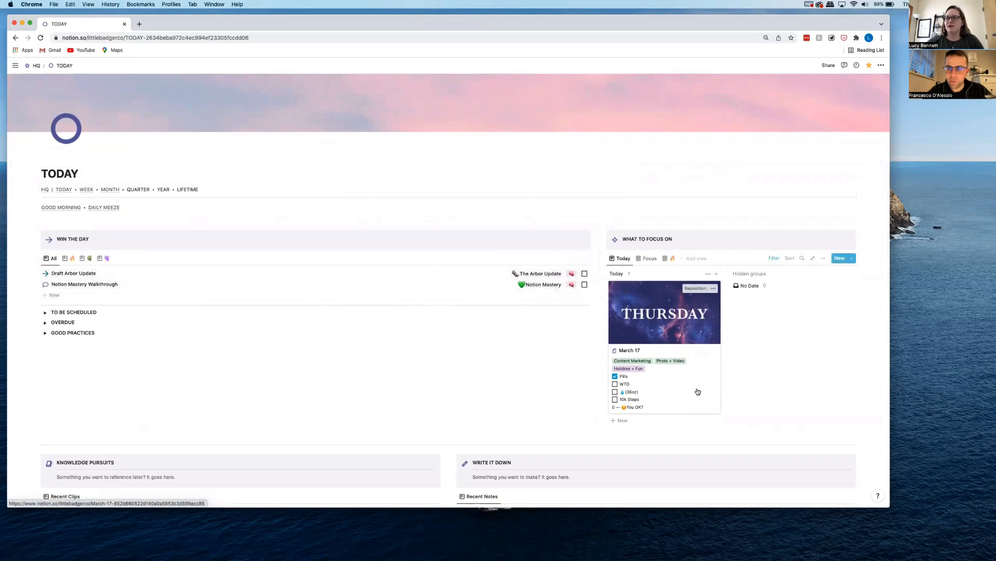
pyautogui.moveTo(736, 339)
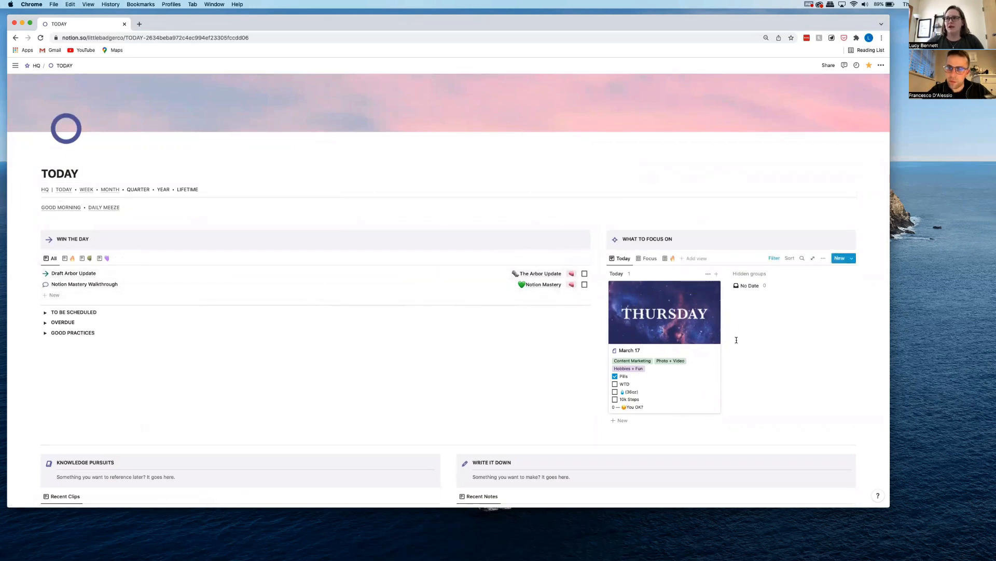
pyautogui.click(649, 259)
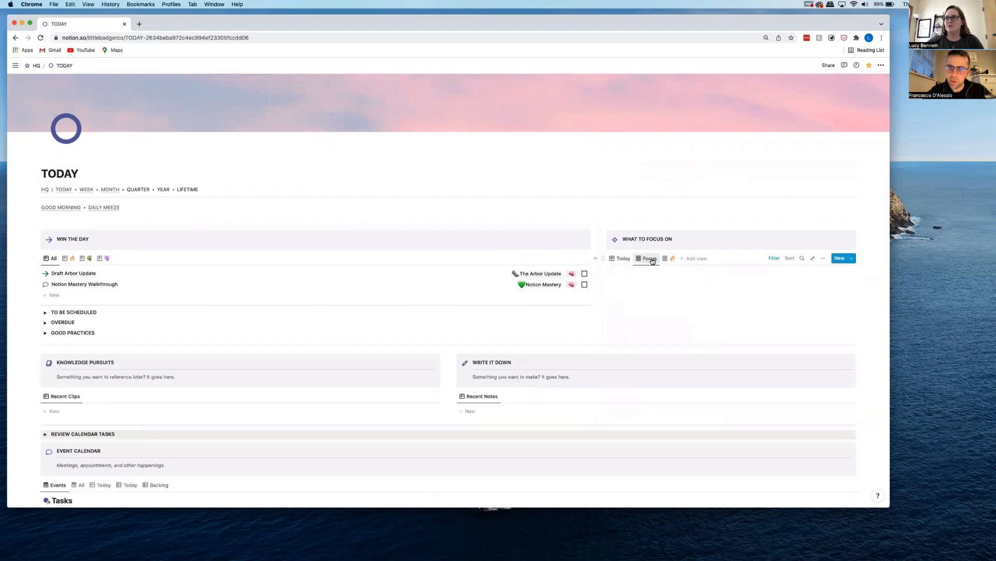
# Step: Review the Focus view of projects, then go to the GOOD MORNING page
pyautogui.click(649, 258)
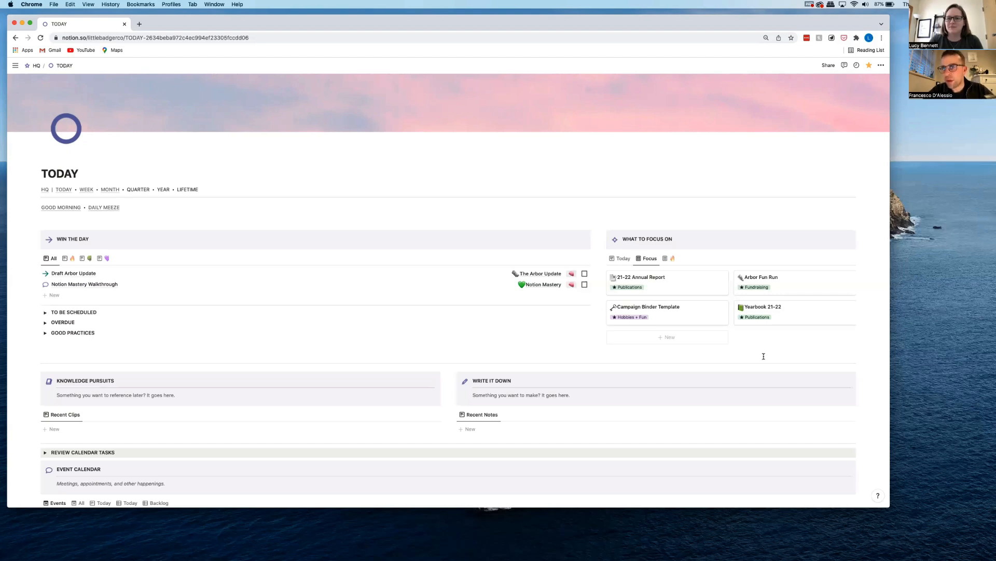
pyautogui.moveTo(764, 360)
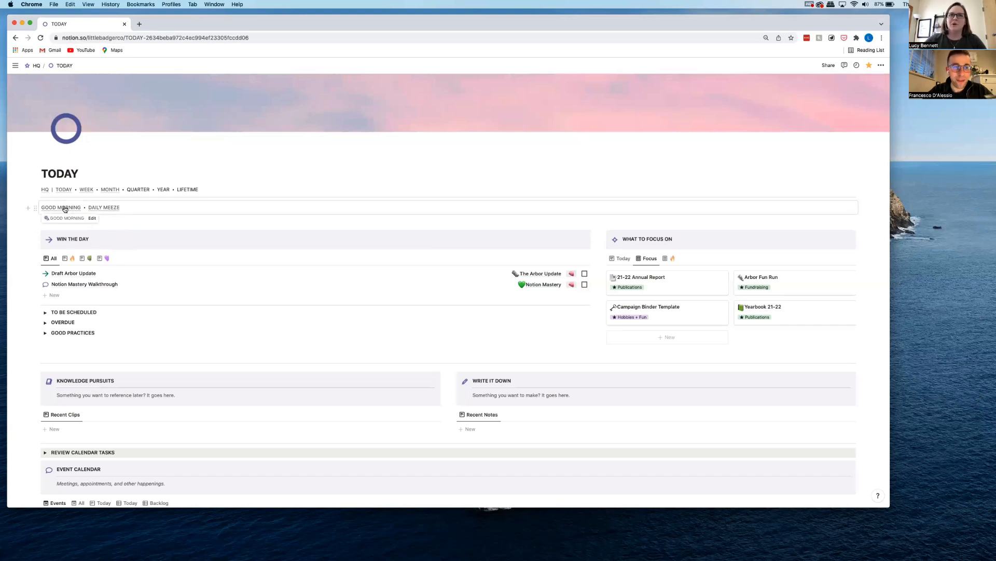
pyautogui.click(60, 208)
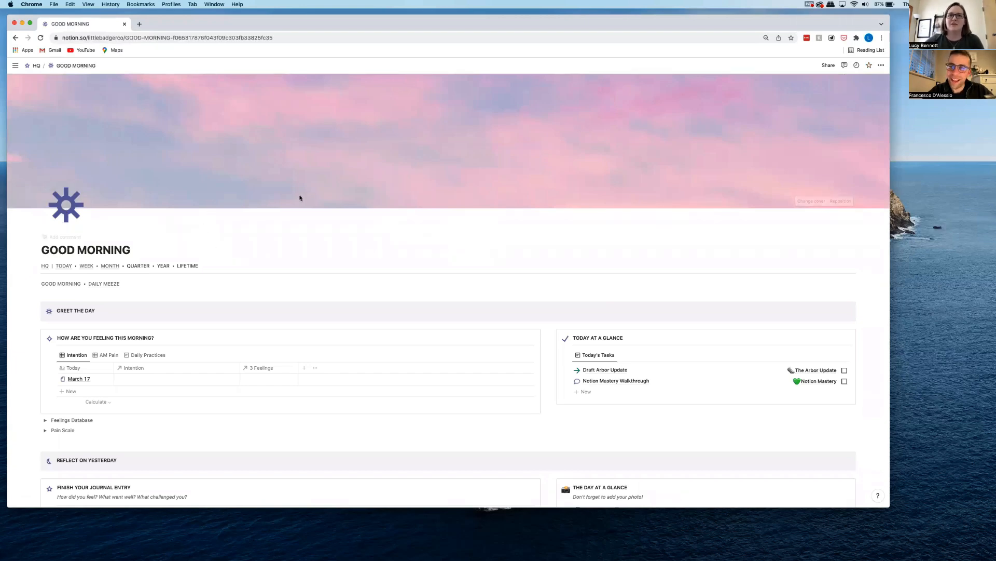
pyautogui.scroll(-3)
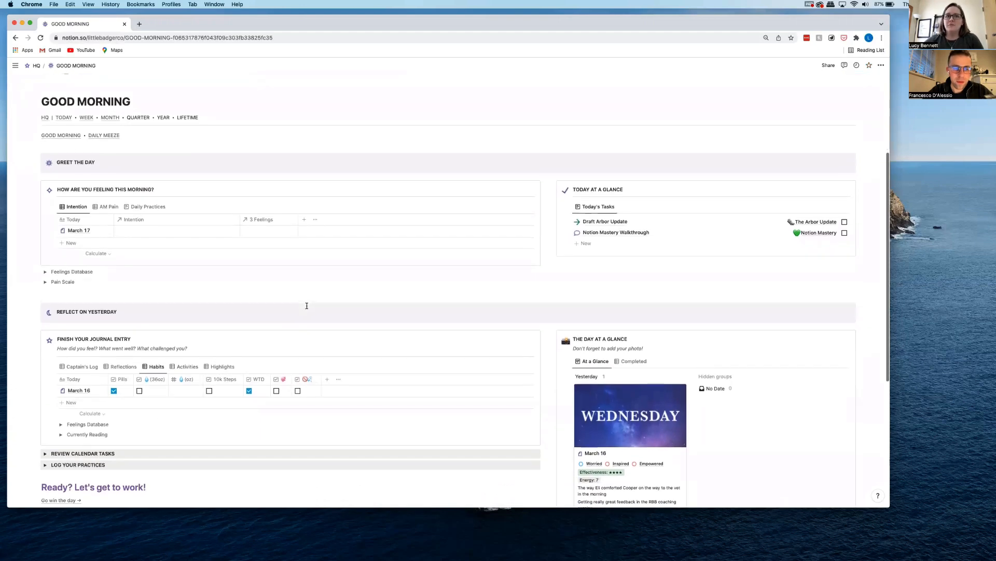
# Step: Set March 17's intention to "I will take time for myself." and its feeling to Thankful
pyautogui.scroll(3)
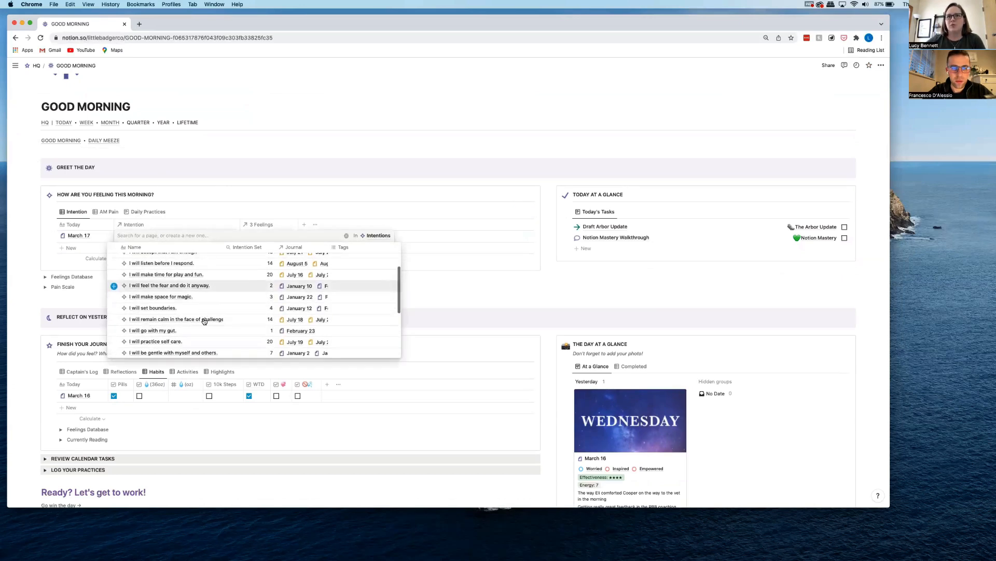
pyautogui.scroll(-3)
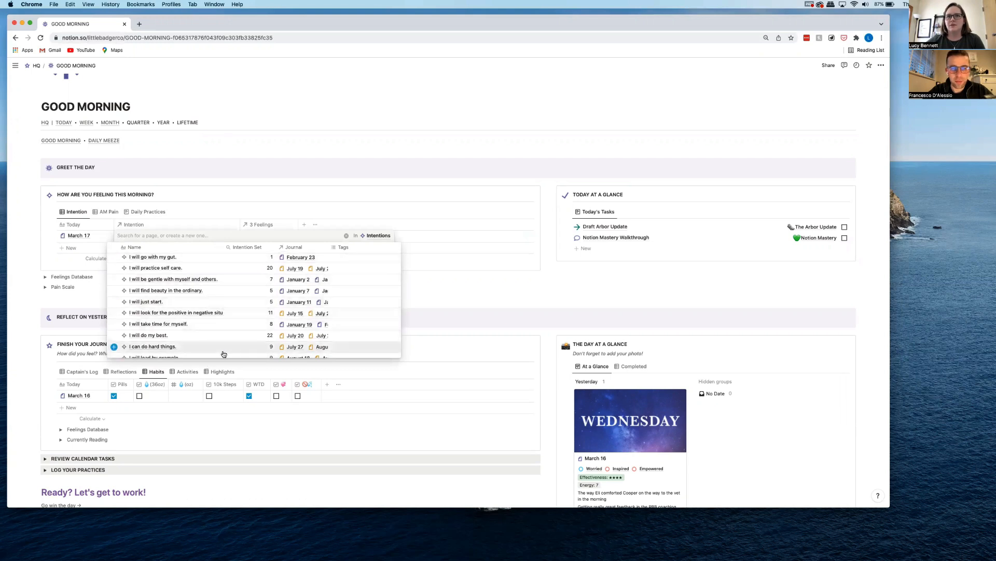
pyautogui.moveTo(216, 324)
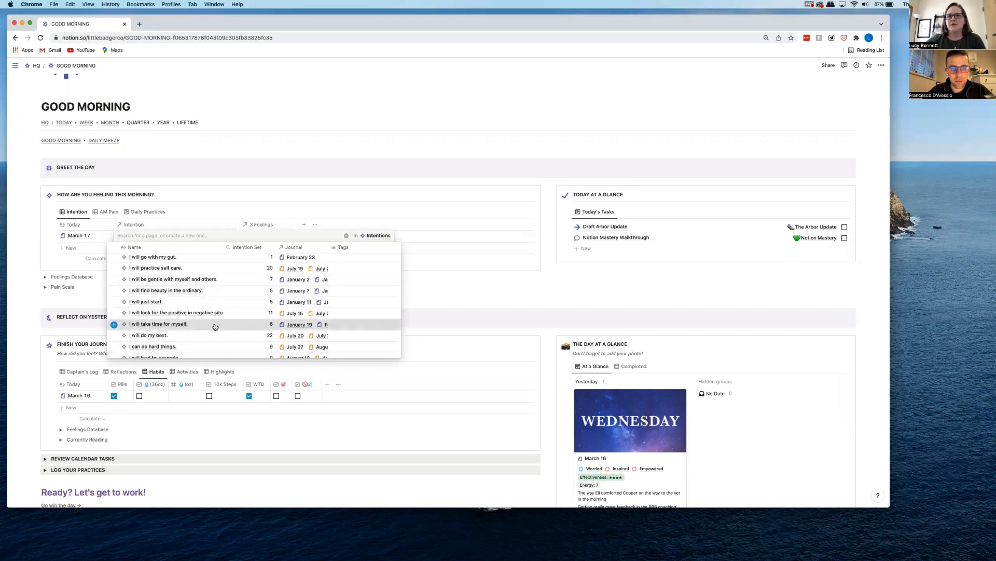
pyautogui.click(156, 323)
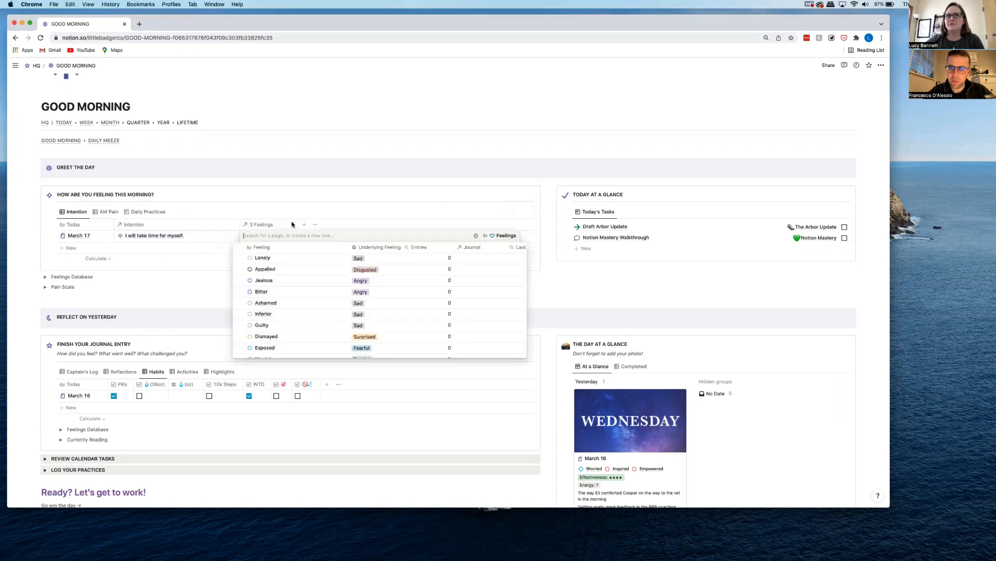
pyautogui.scroll(-3)
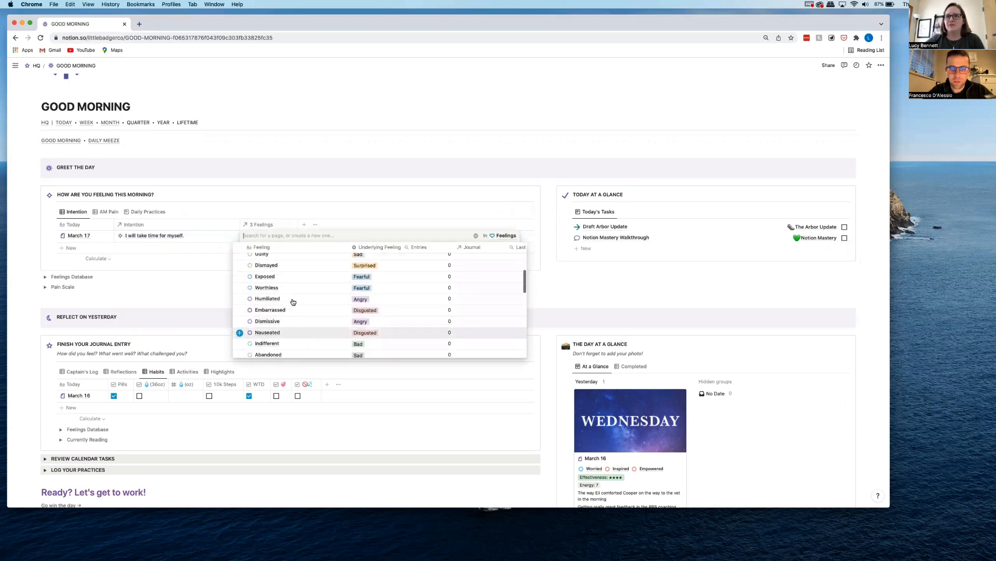
pyautogui.scroll(-3)
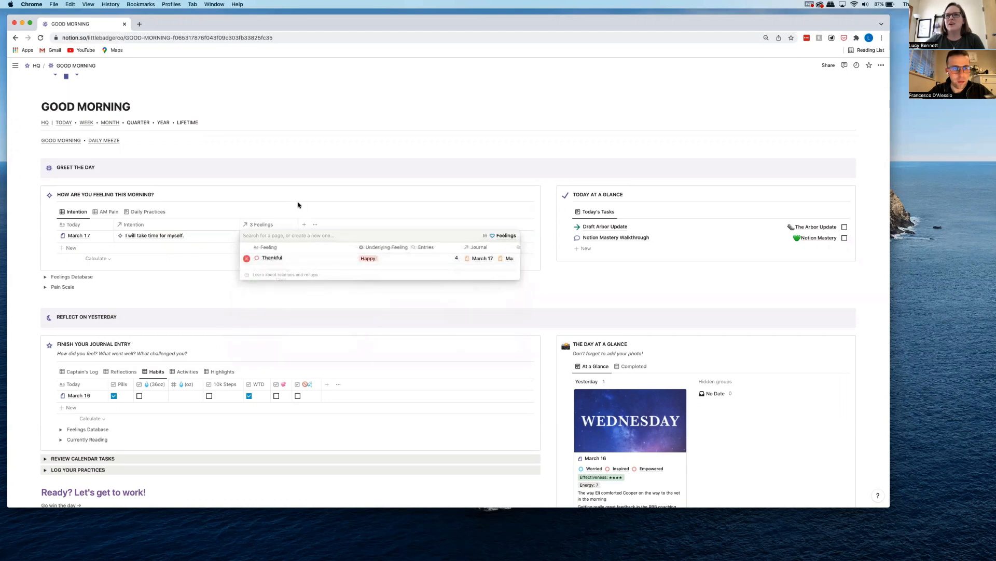
pyautogui.click(272, 257)
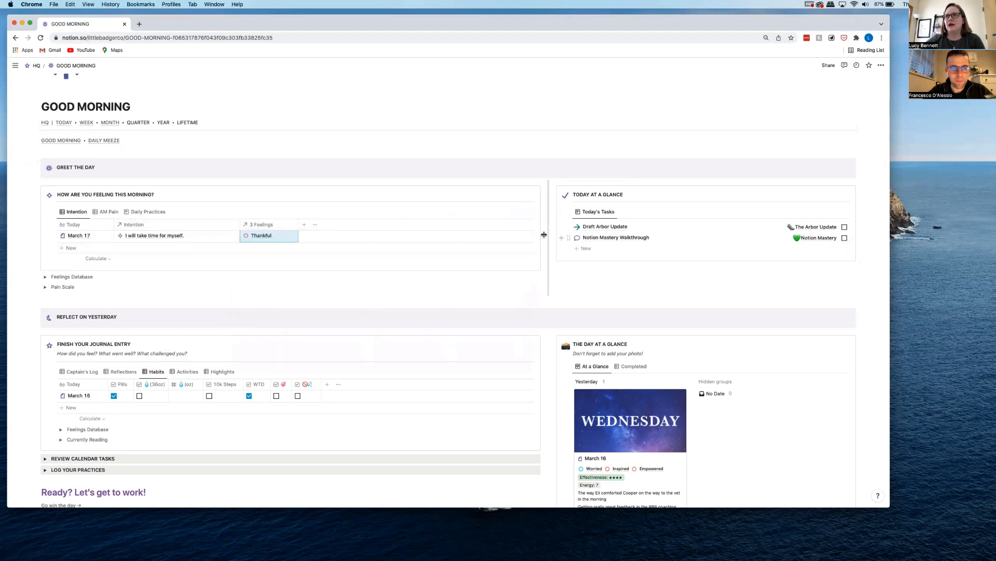
# Step: Switch the Finish Your Journal Entry table to the Captain's Log view showing March 16
pyautogui.scroll(-3)
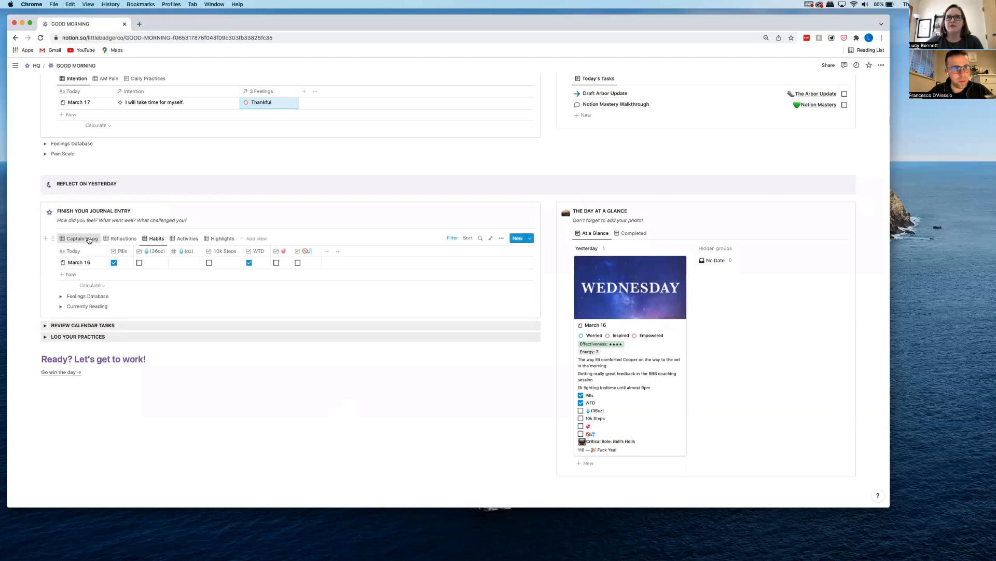
pyautogui.click(80, 238)
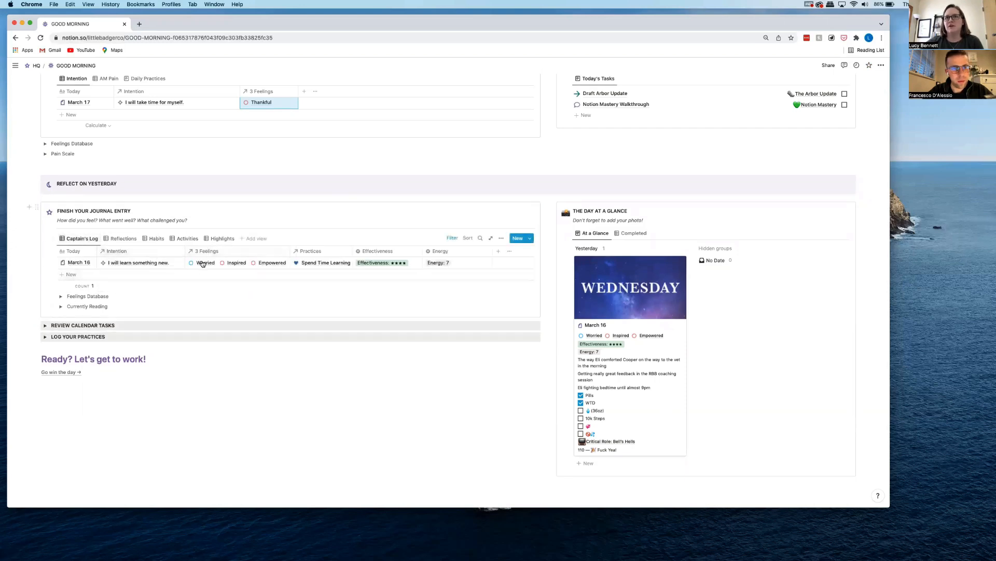
pyautogui.moveTo(259, 260)
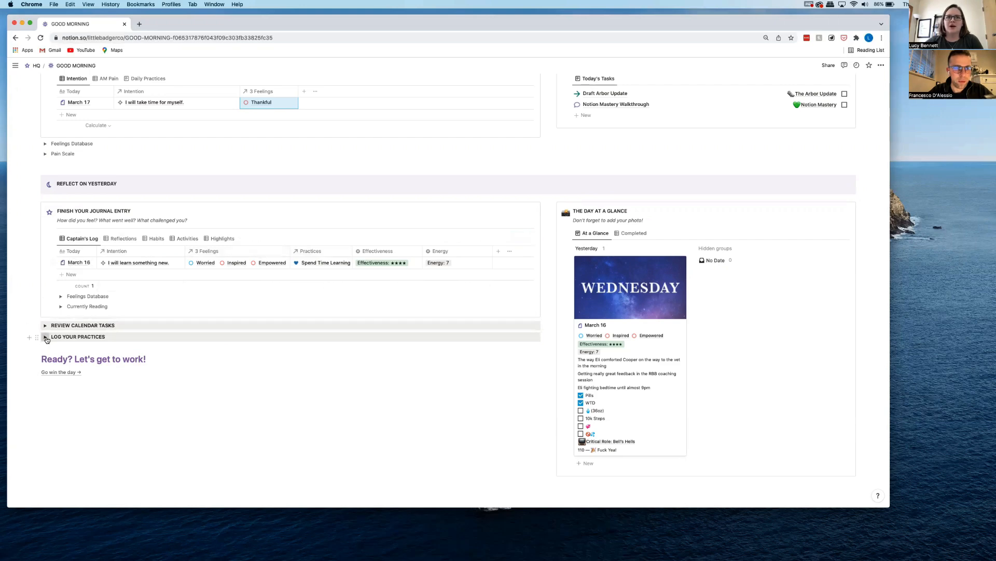
# Step: Expand and browse Log Your Practices, collapse it, then bring up the workspace sidebar
pyautogui.click(45, 336)
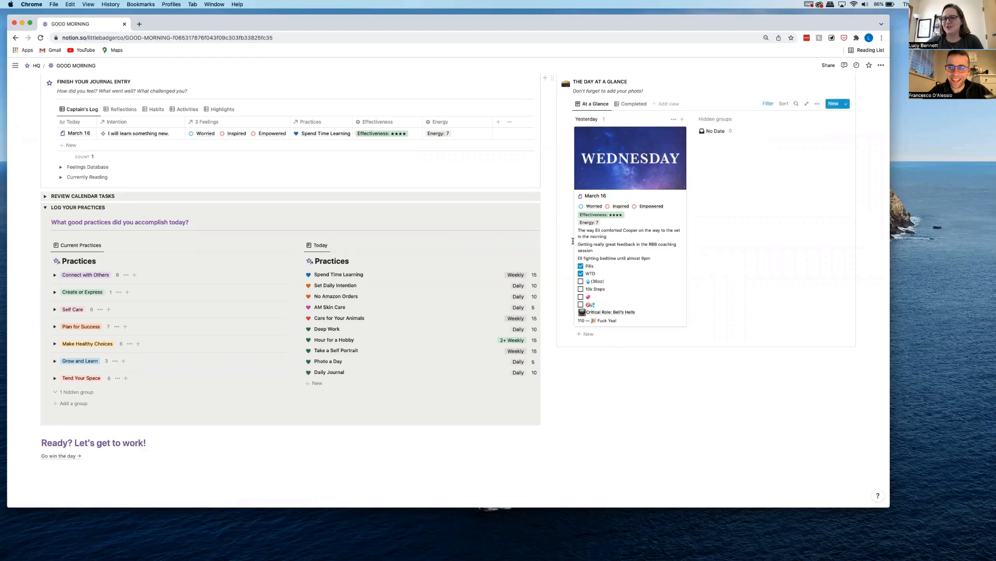
pyautogui.moveTo(486, 432)
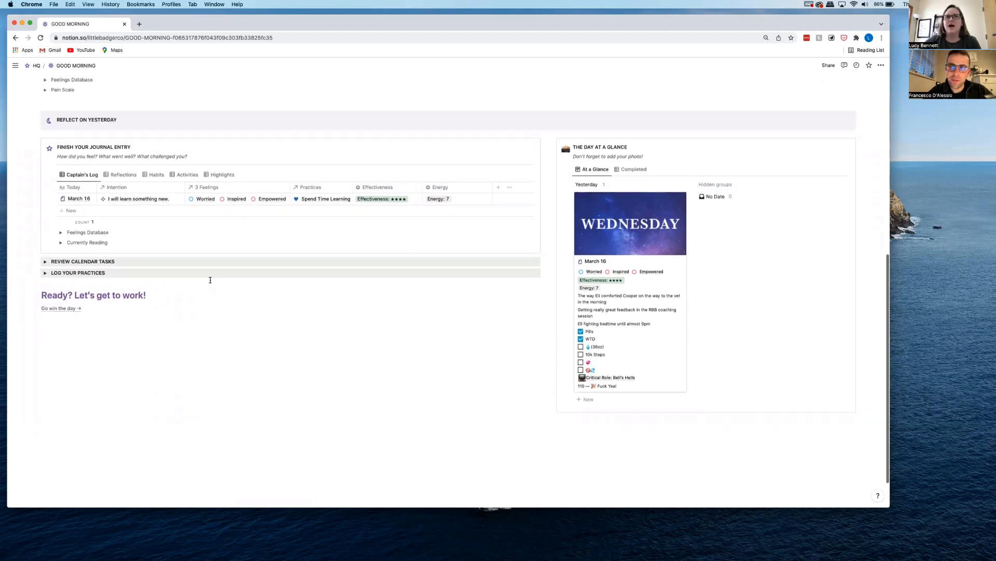
pyautogui.scroll(-3)
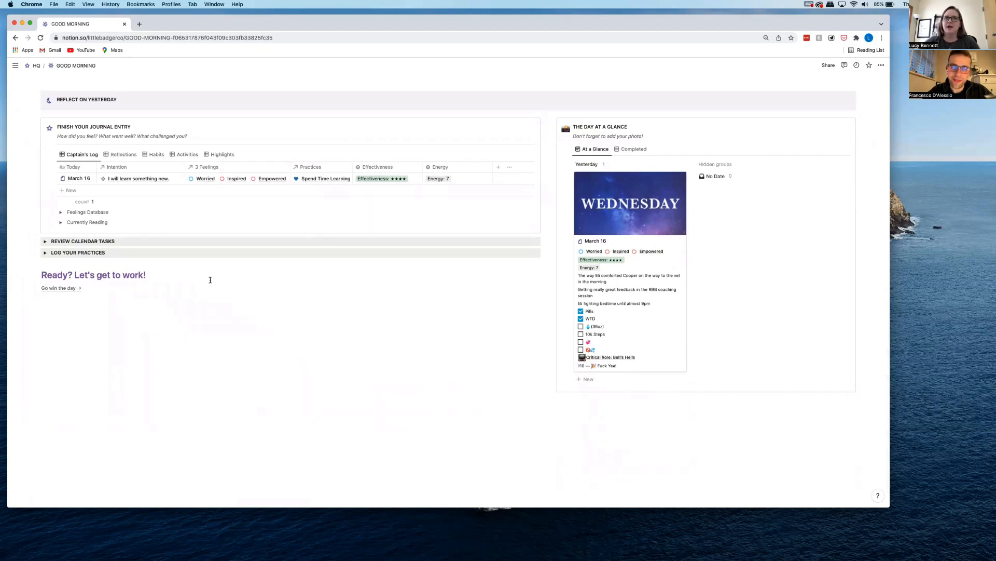
pyautogui.click(15, 65)
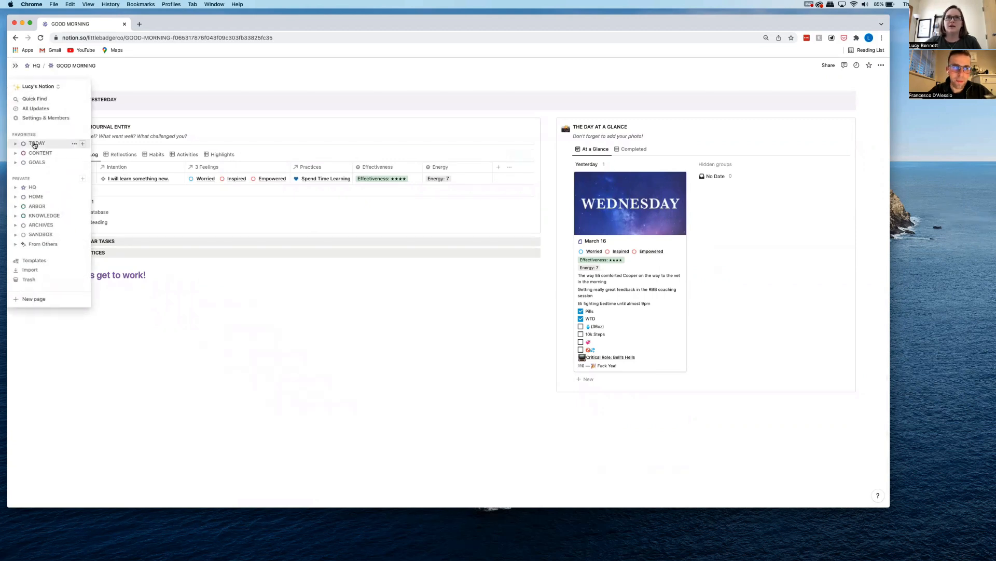
# Step: Go to the CONTENT dashboard from Favorites and glance down its galleries and calendar
pyautogui.click(40, 153)
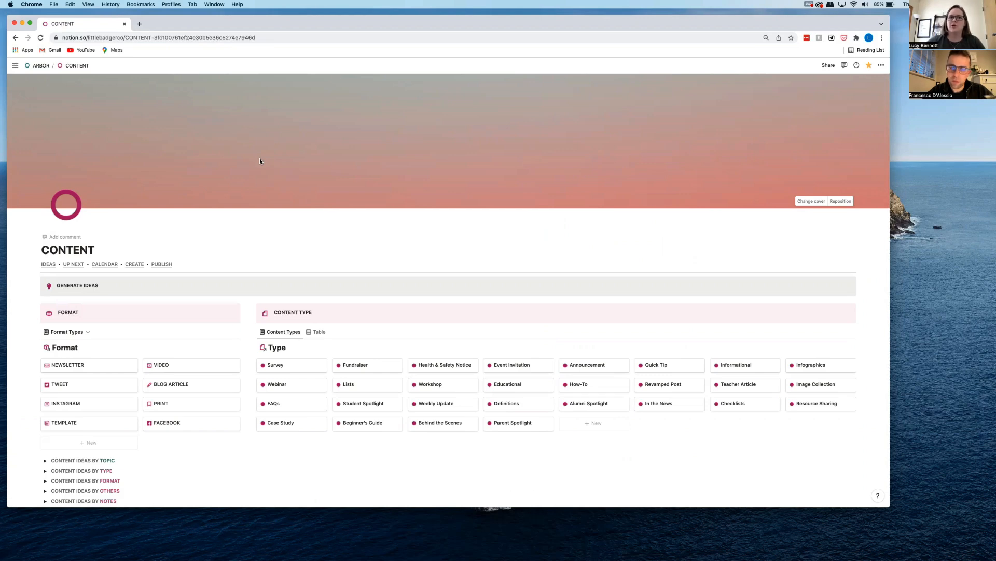
pyautogui.scroll(-3)
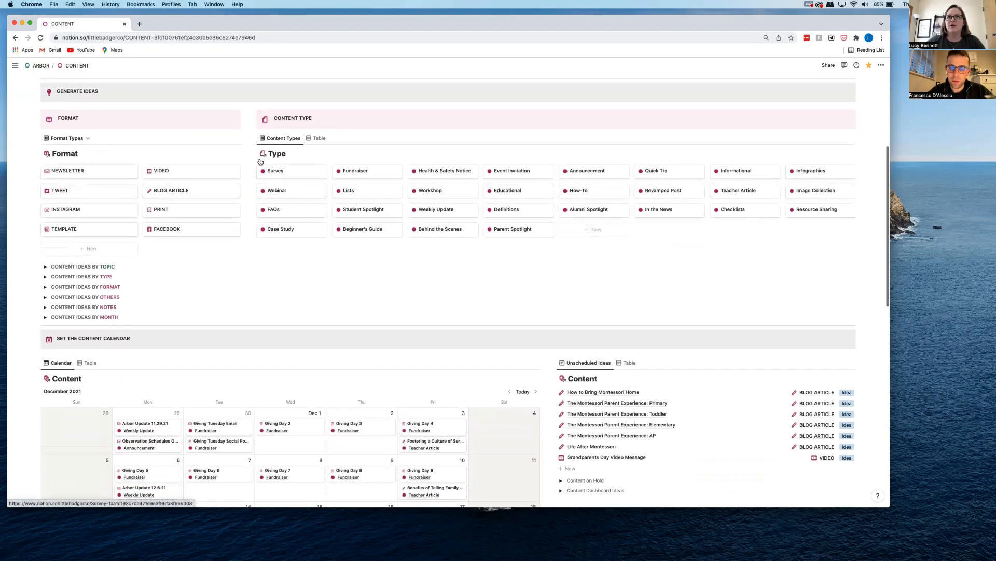
pyautogui.scroll(3)
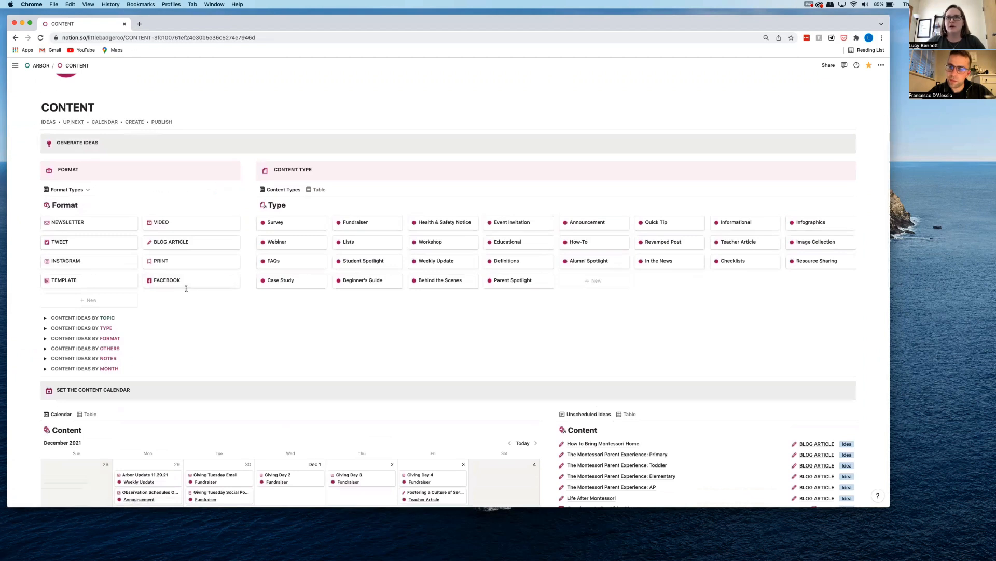
pyautogui.moveTo(177, 143)
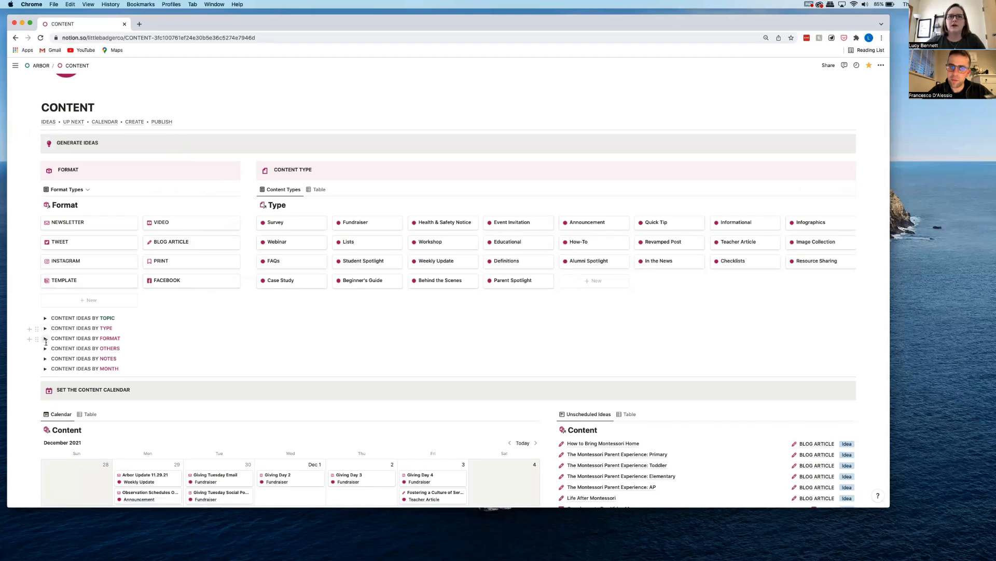
pyautogui.click(45, 328)
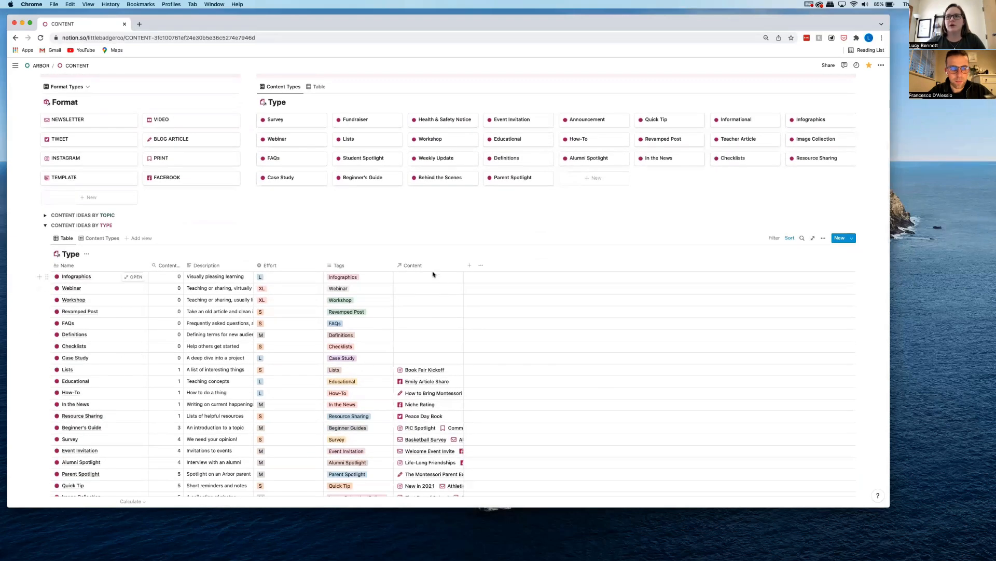
pyautogui.scroll(-3)
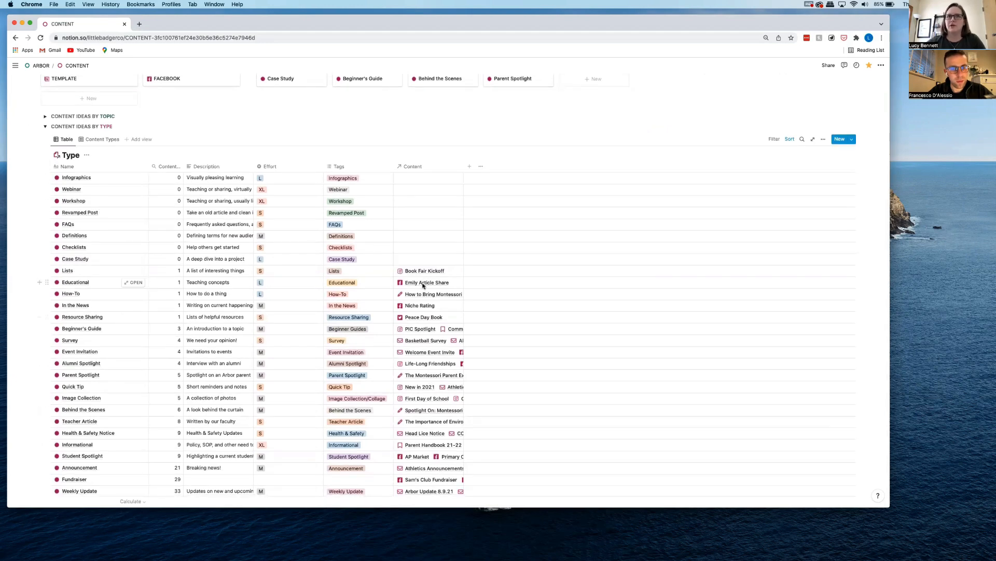
pyautogui.moveTo(293, 208)
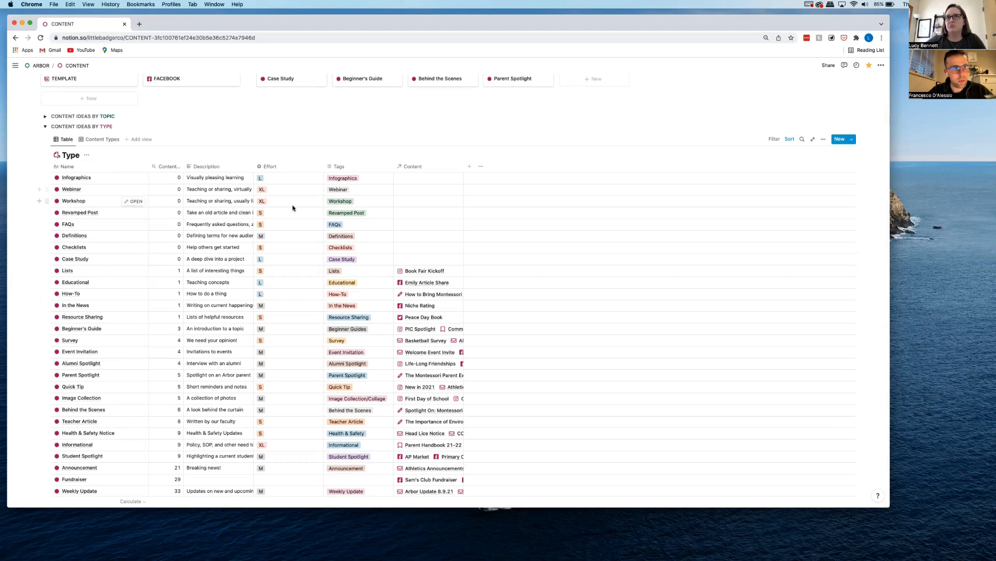
pyautogui.moveTo(268, 147)
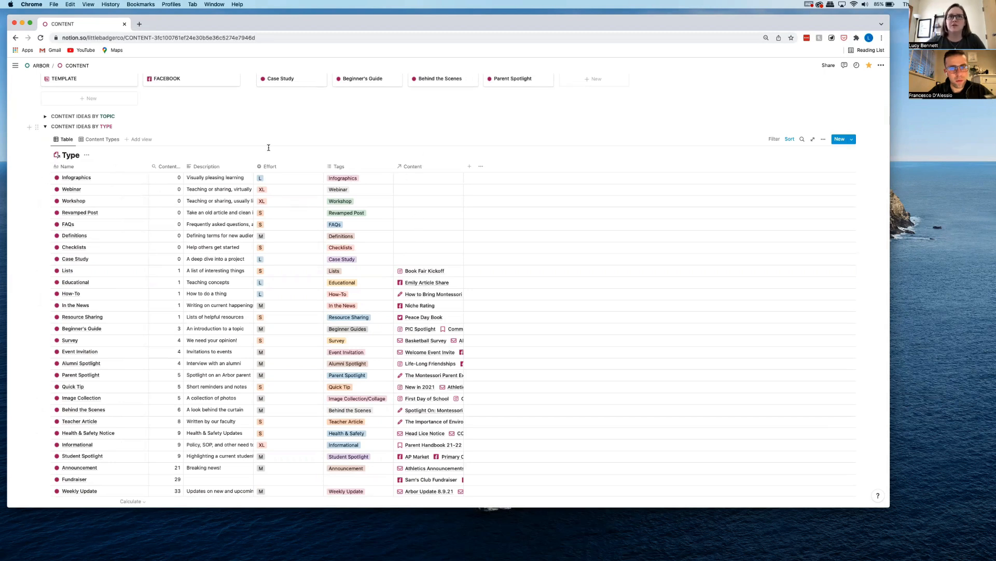
pyautogui.click(44, 126)
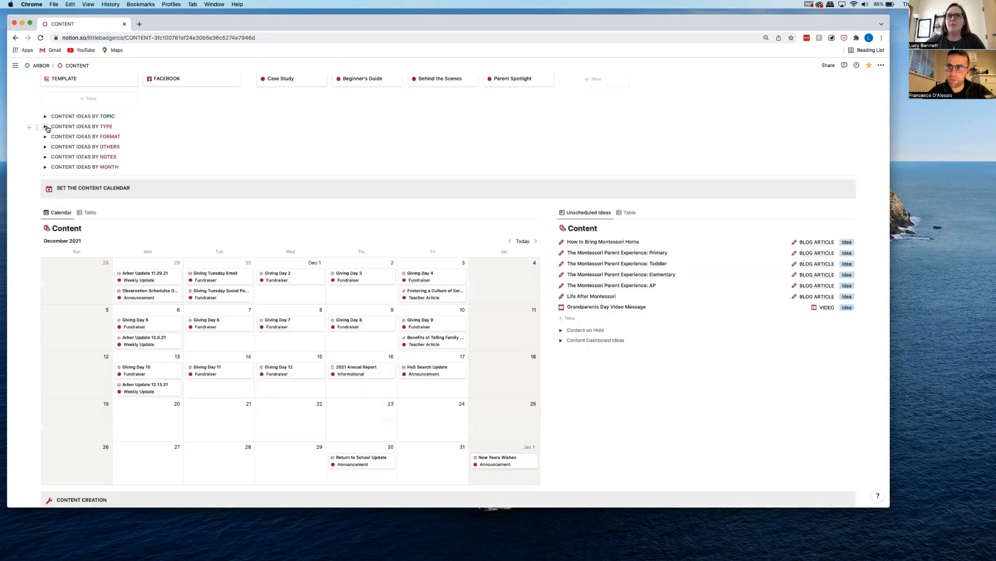
pyautogui.scroll(-3)
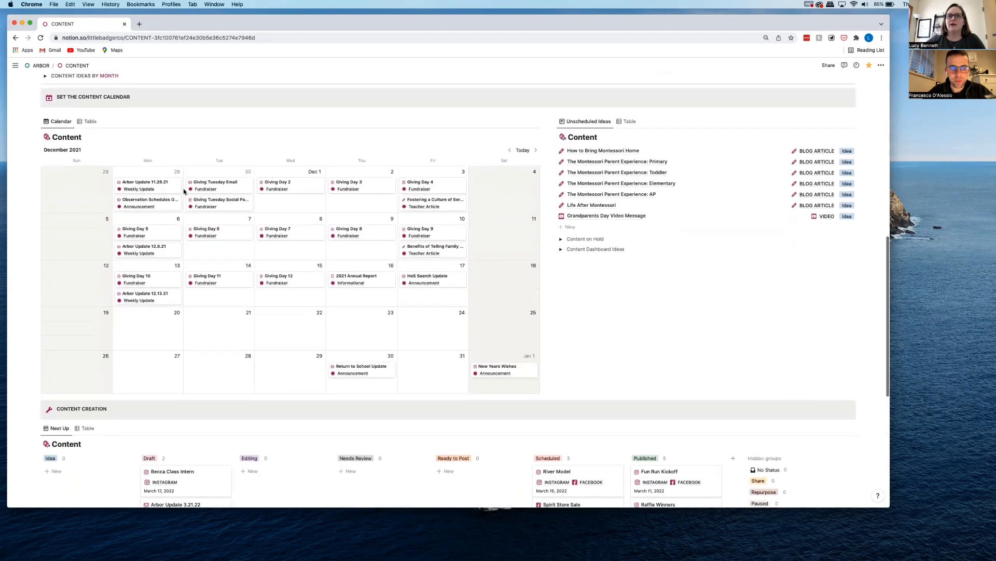
pyautogui.scroll(-3)
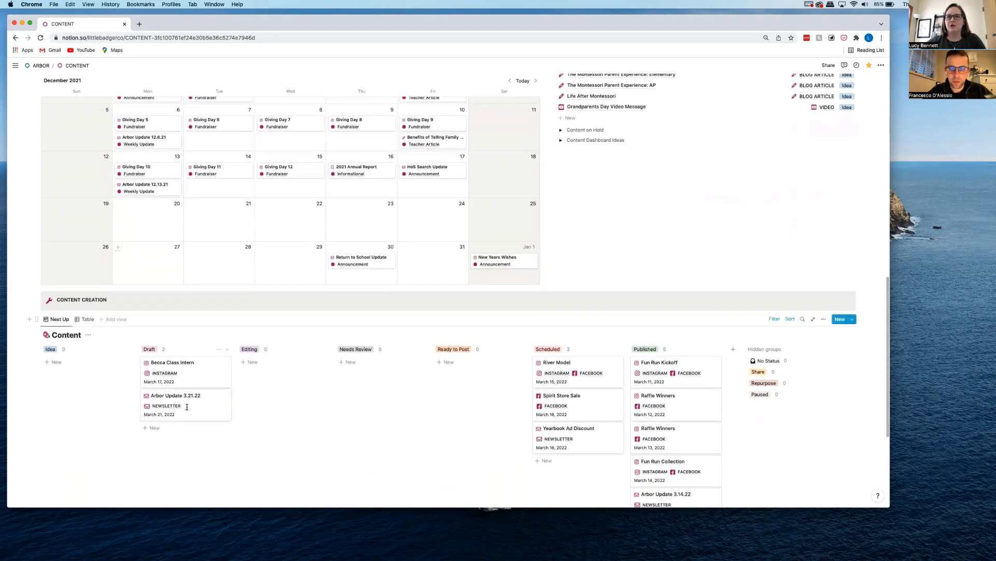
pyautogui.scroll(3)
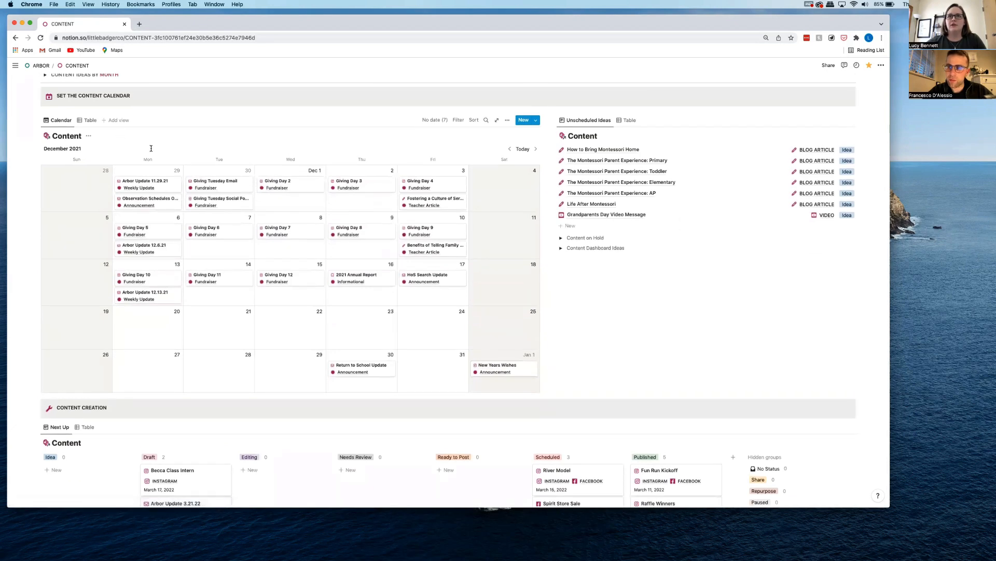
pyautogui.moveTo(553, 303)
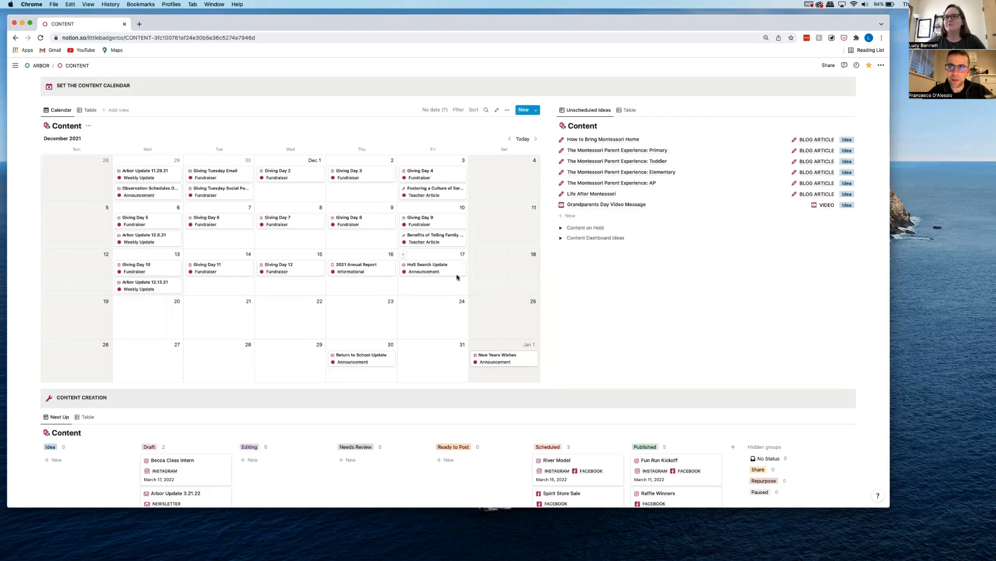
pyautogui.scroll(-3)
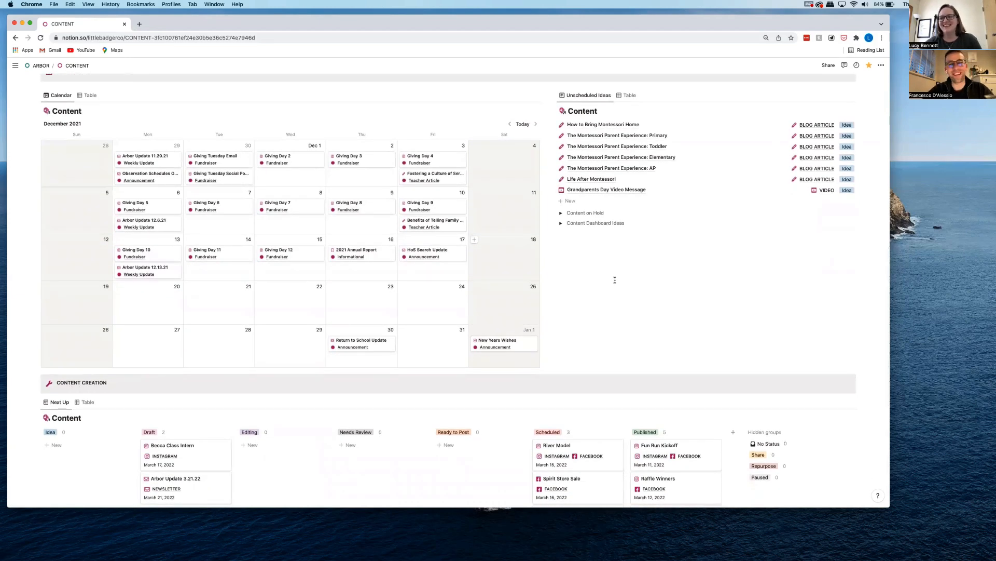
pyautogui.scroll(3)
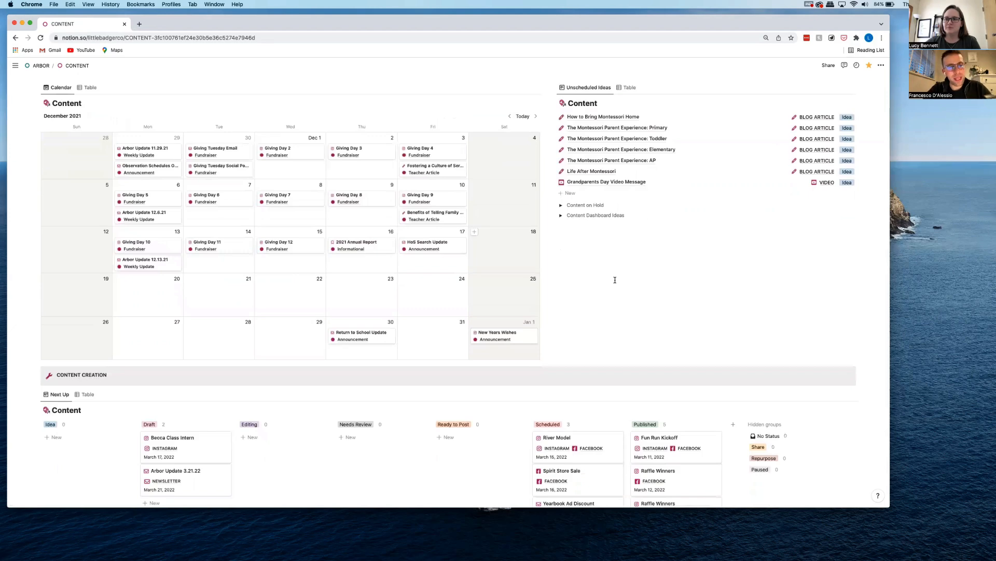
pyautogui.scroll(-3)
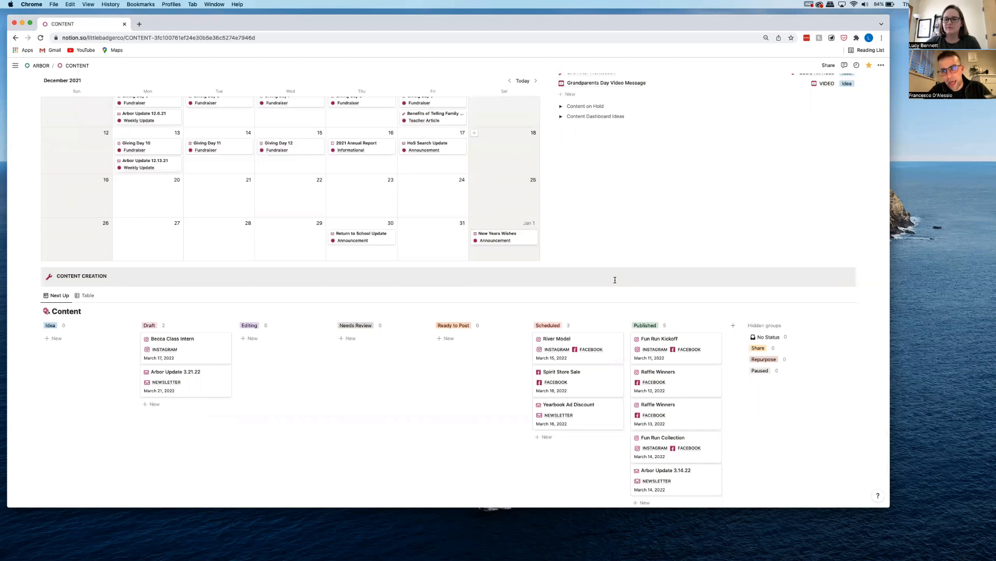
pyautogui.scroll(-3)
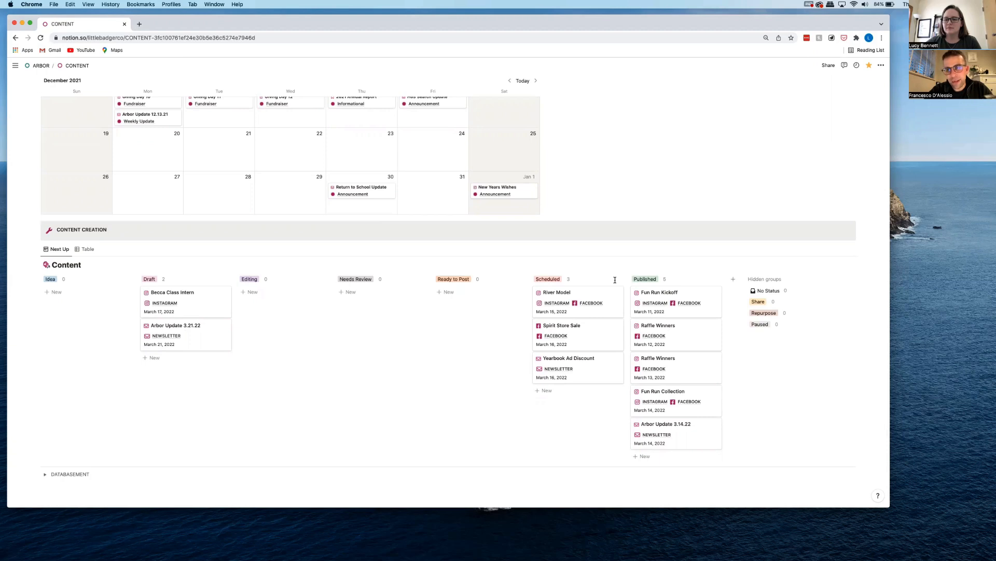
pyautogui.scroll(-3)
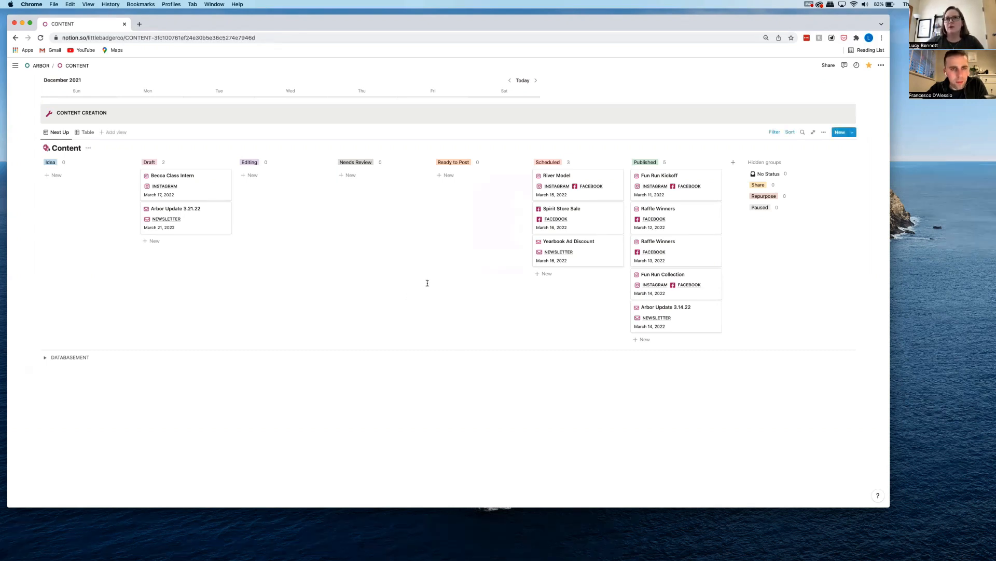
pyautogui.scroll(-3)
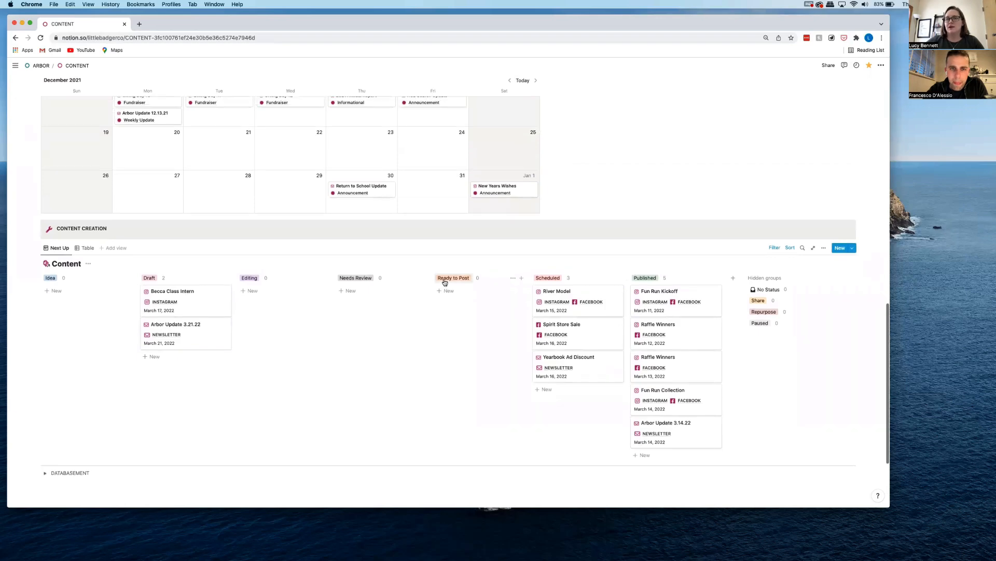
# Step: Scroll through the CONTENT dashboard, return to the top and bring up the workspace sidebar
pyautogui.scroll(3)
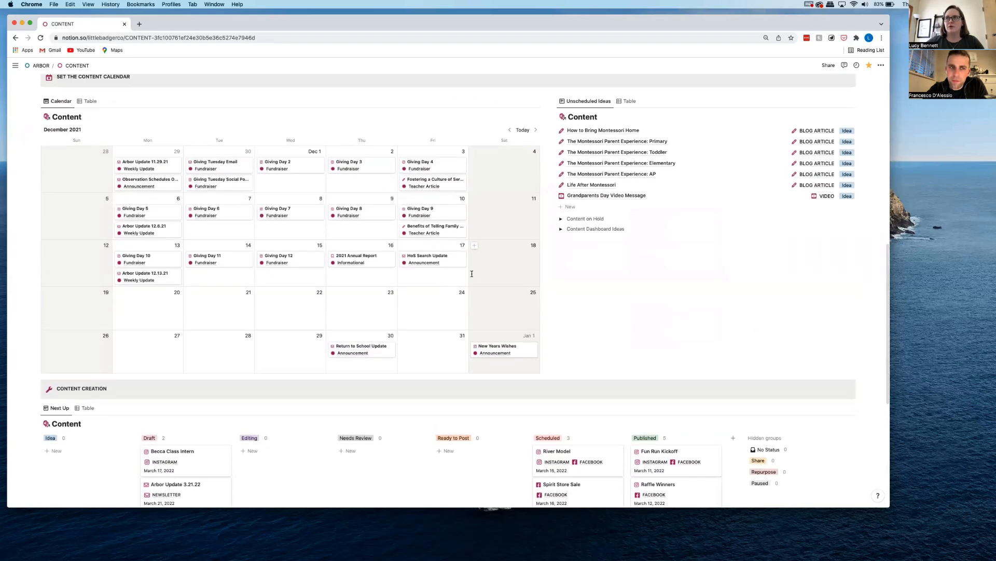
pyautogui.moveTo(638, 288)
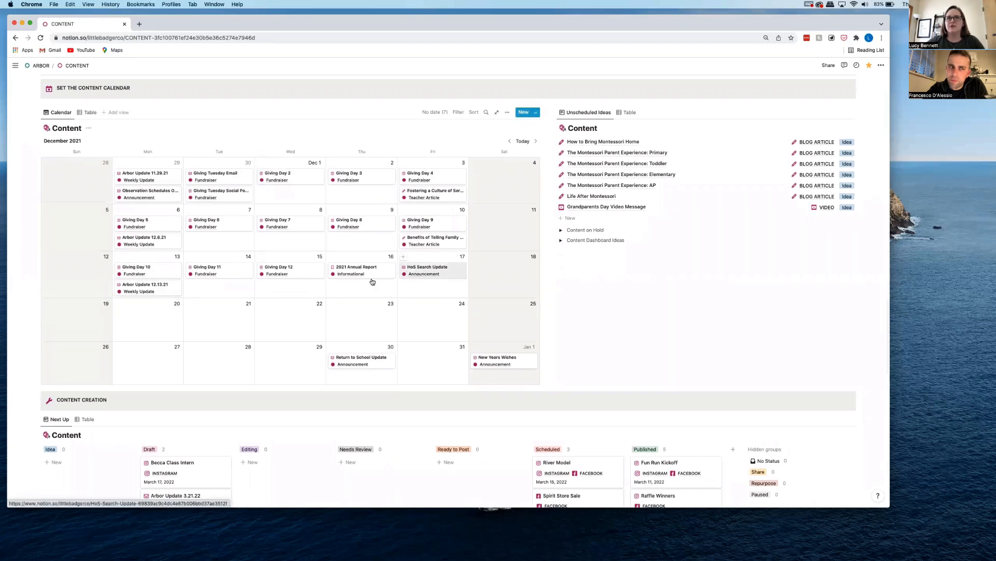
pyautogui.scroll(3)
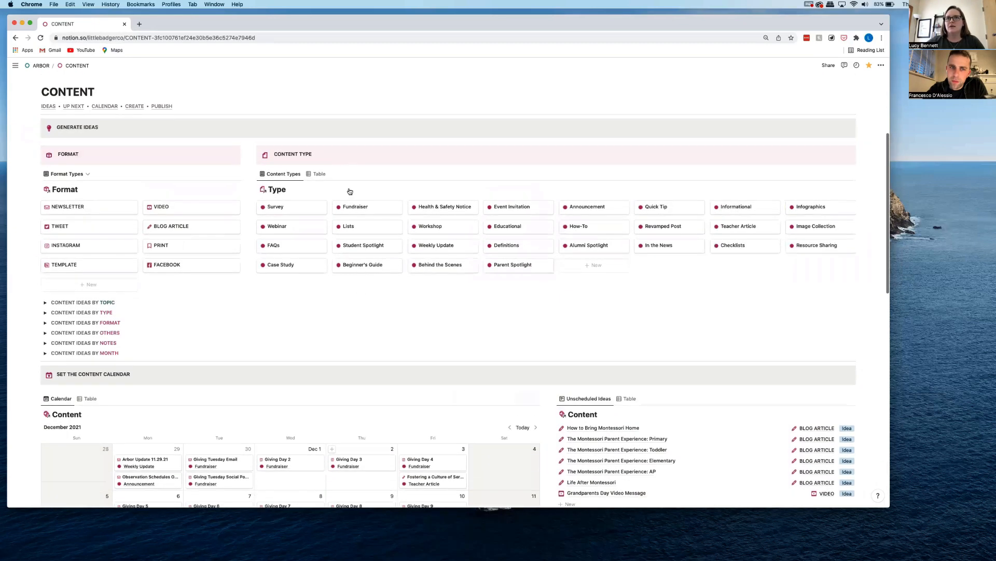
pyautogui.scroll(-3)
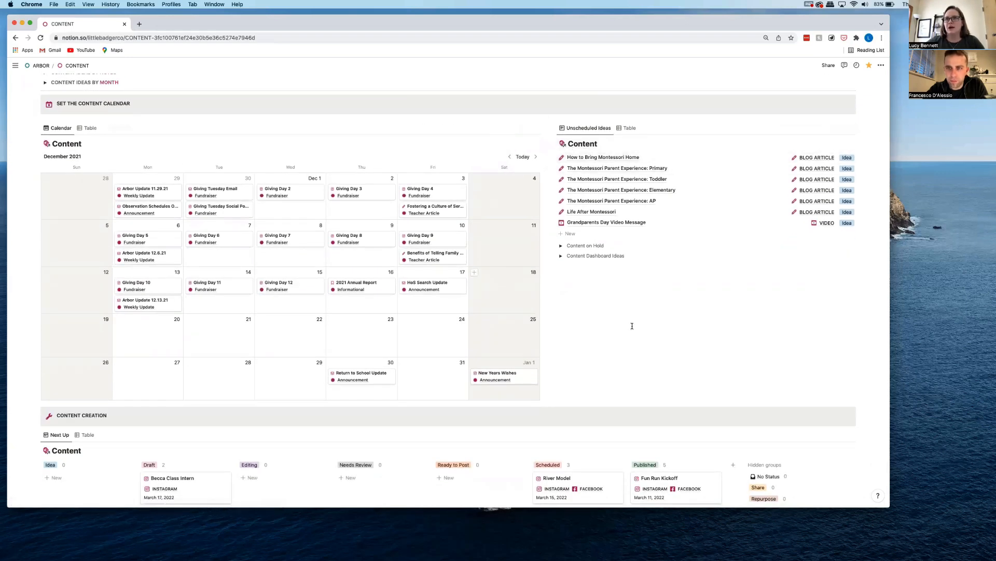
pyautogui.moveTo(475, 212)
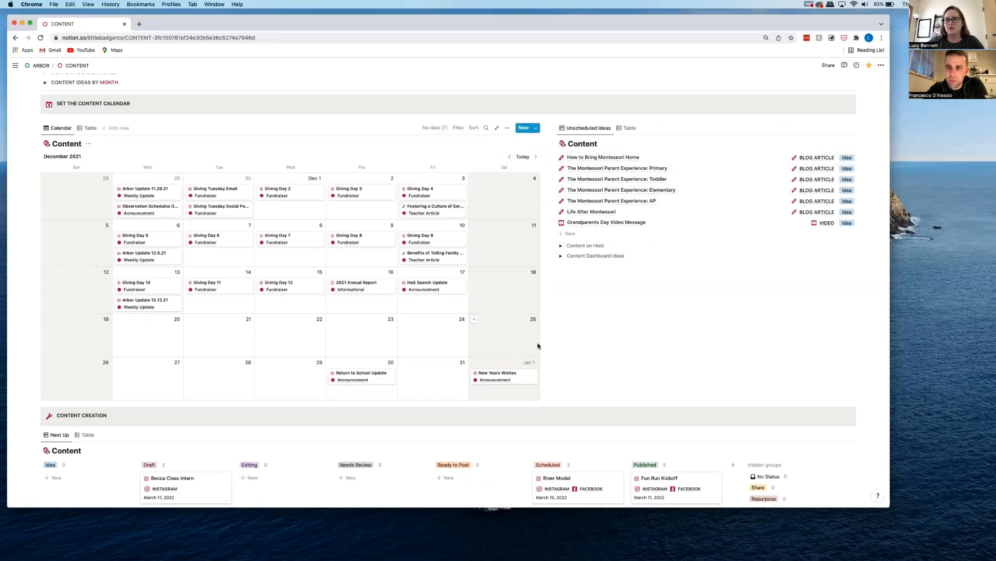
pyautogui.scroll(-3)
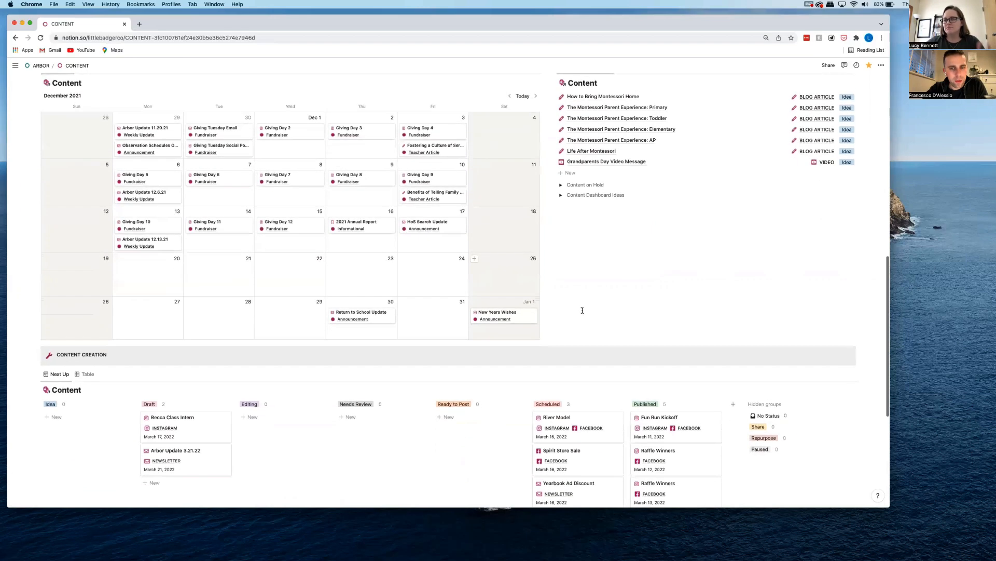
pyautogui.scroll(-3)
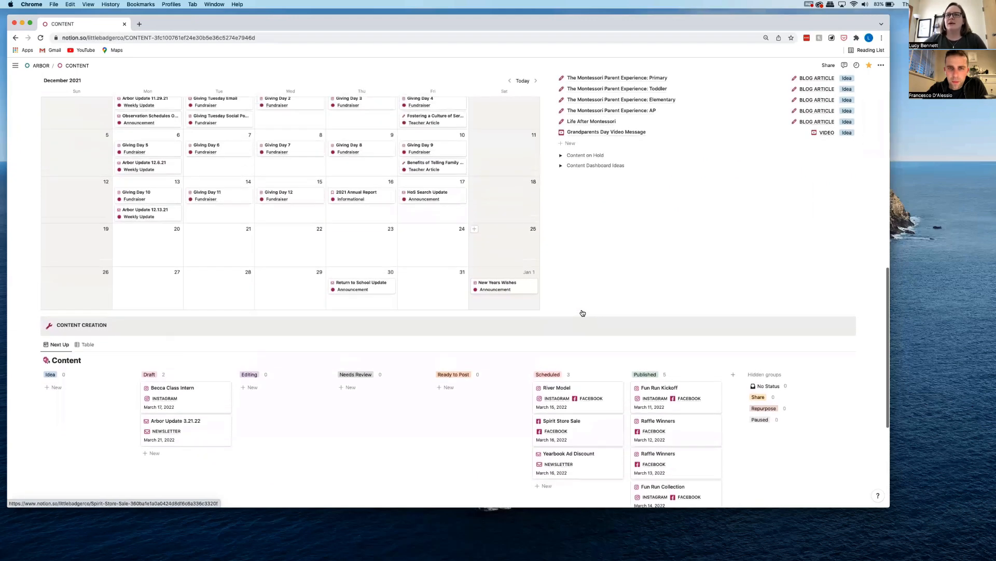
pyautogui.moveTo(488, 257)
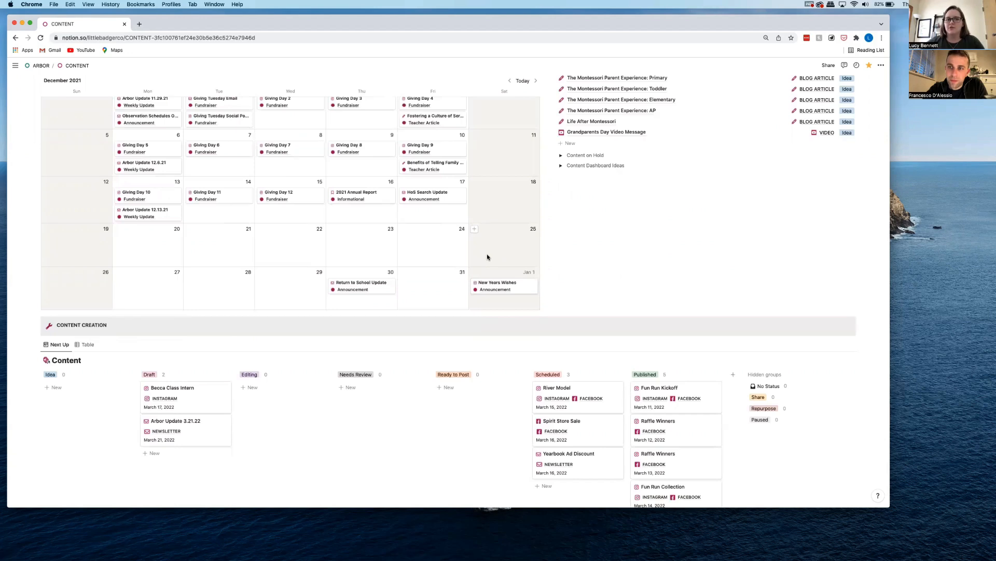
pyautogui.moveTo(496, 290)
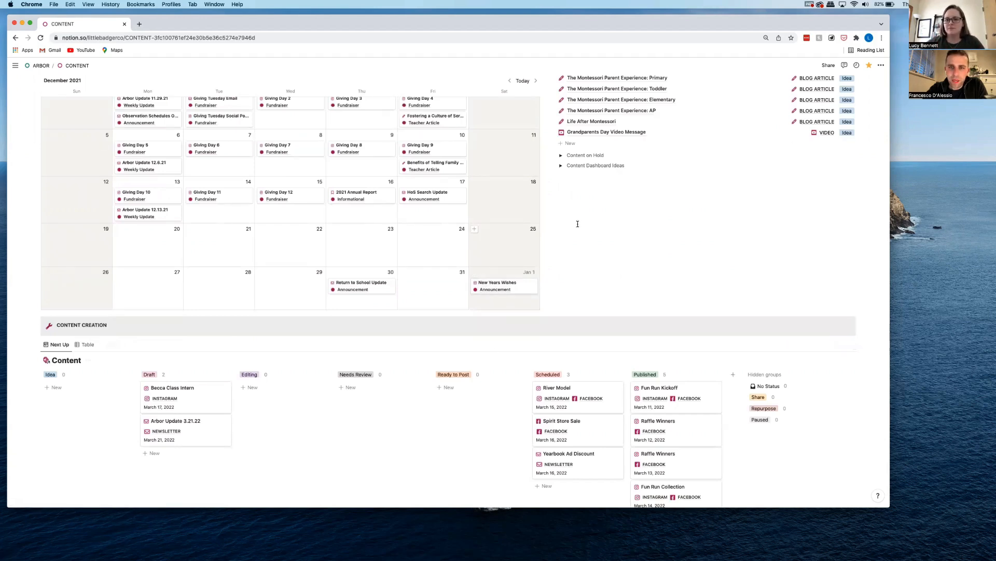
pyautogui.scroll(-3)
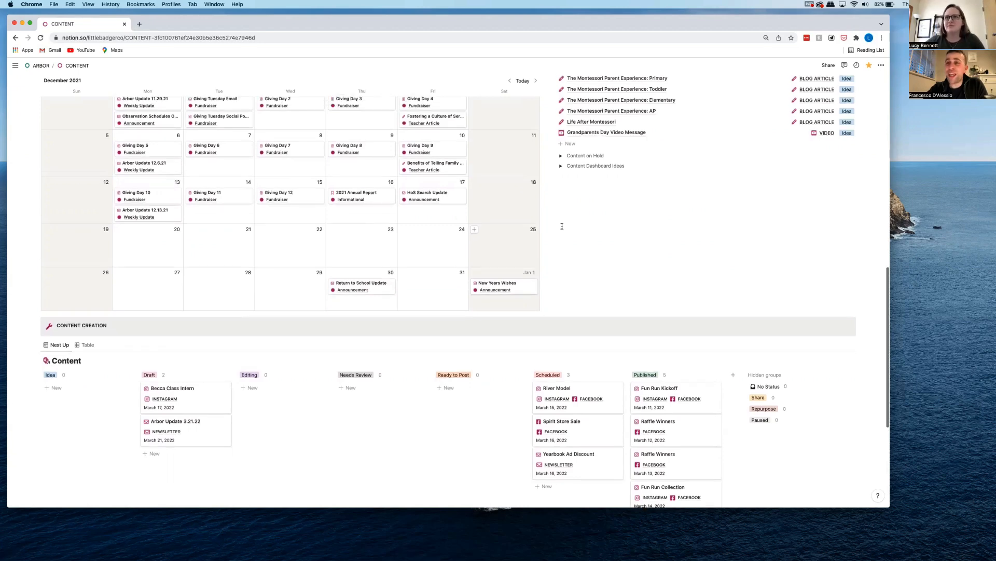
pyautogui.scroll(3)
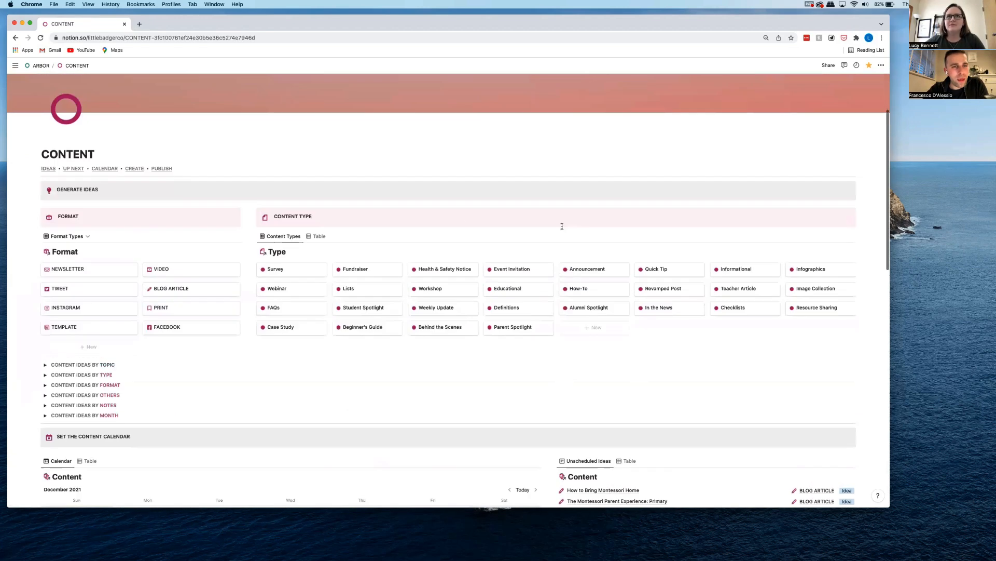
pyautogui.click(16, 66)
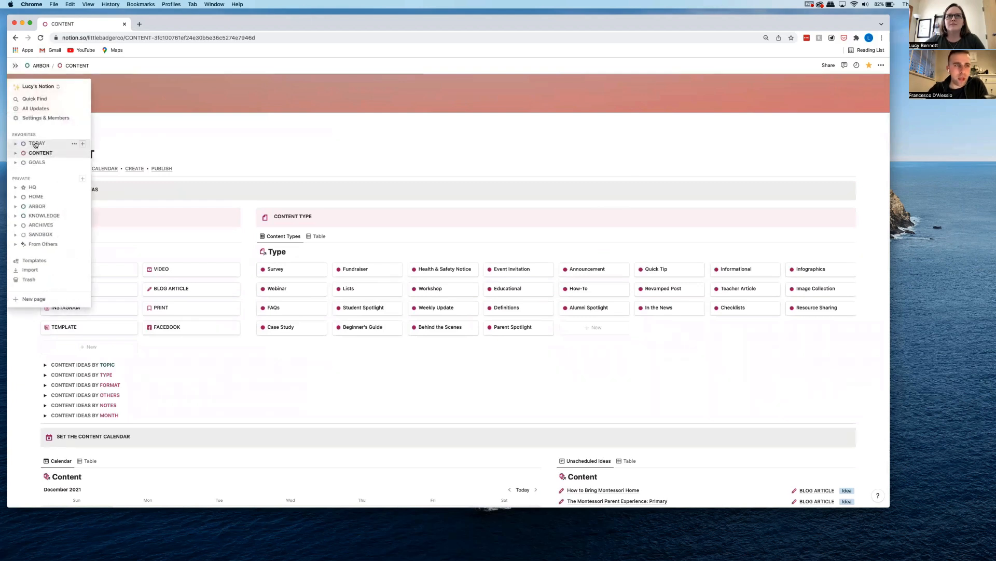
# Step: Revisit the TODAY page, then go to the HOME page from the sidebar's Private list
pyautogui.click(36, 143)
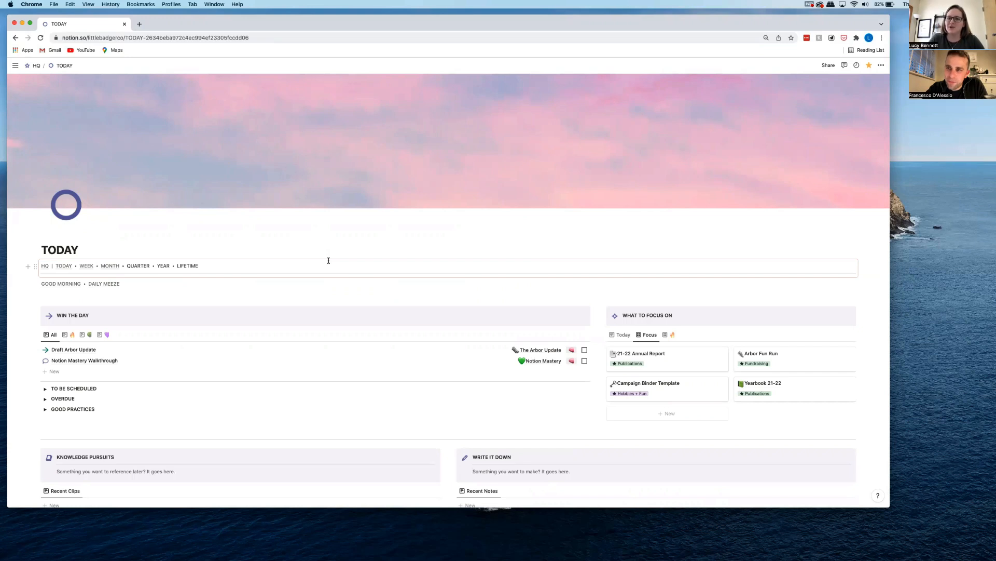
pyautogui.click(16, 65)
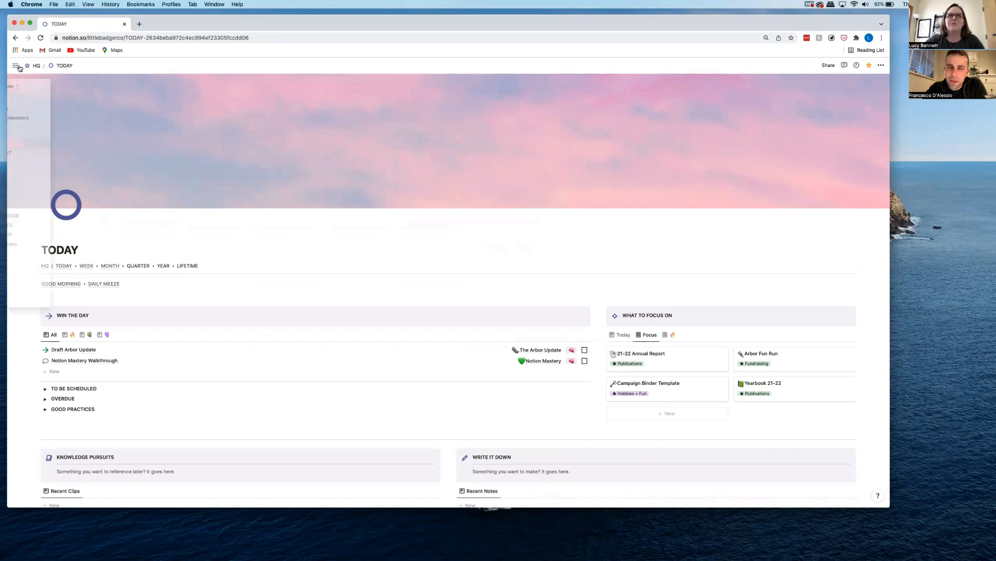
pyautogui.click(16, 66)
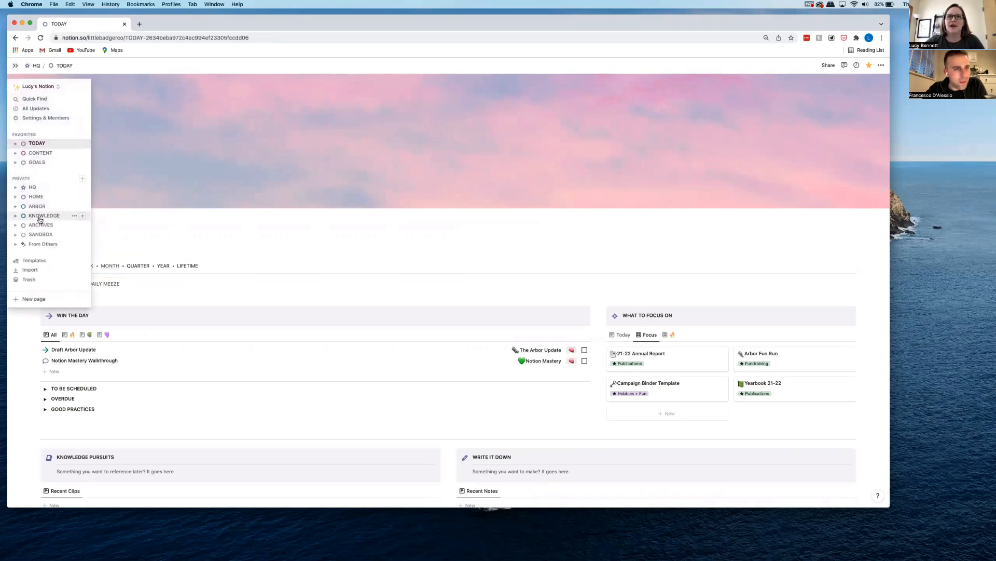
pyautogui.moveTo(38, 206)
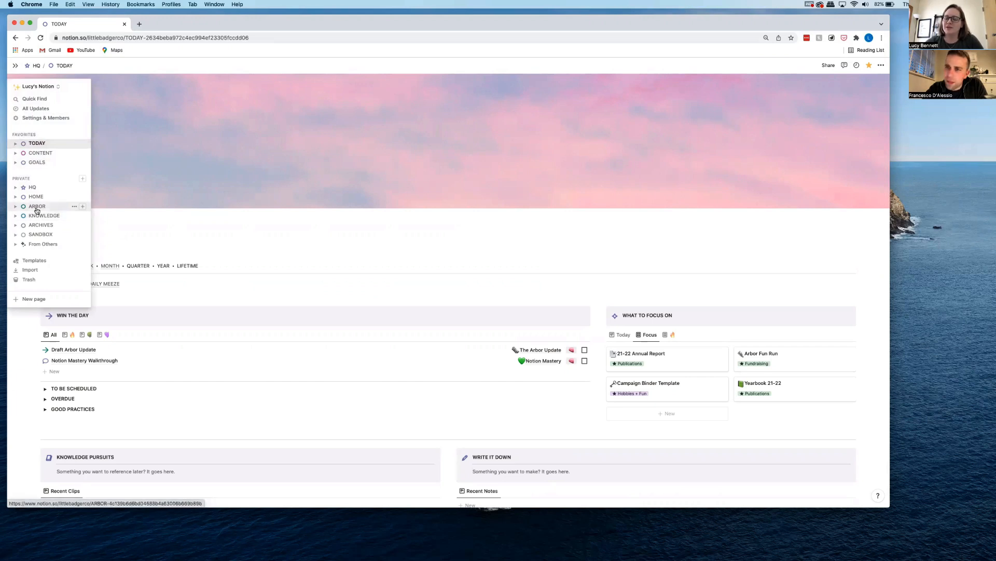
pyautogui.moveTo(44, 215)
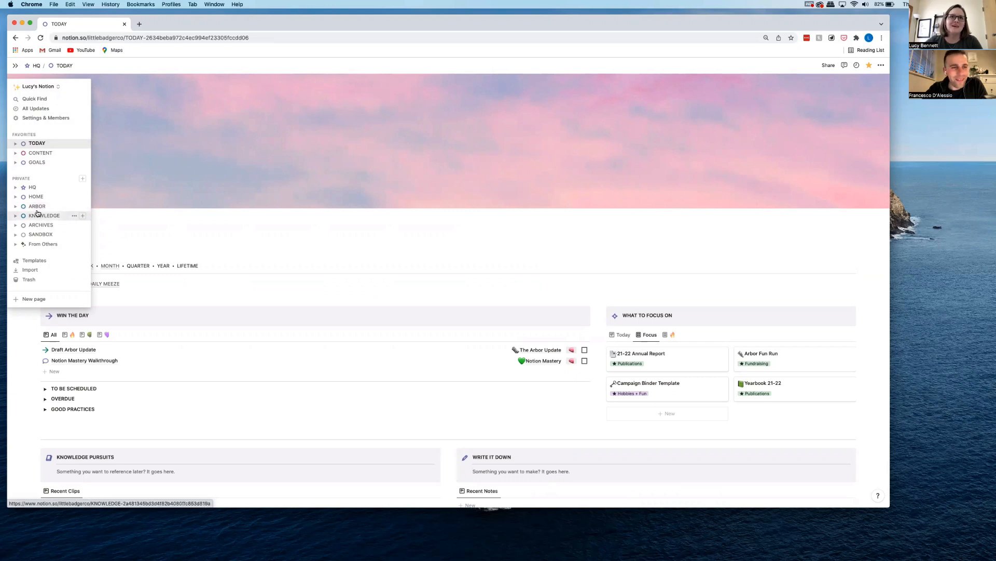
pyautogui.click(35, 196)
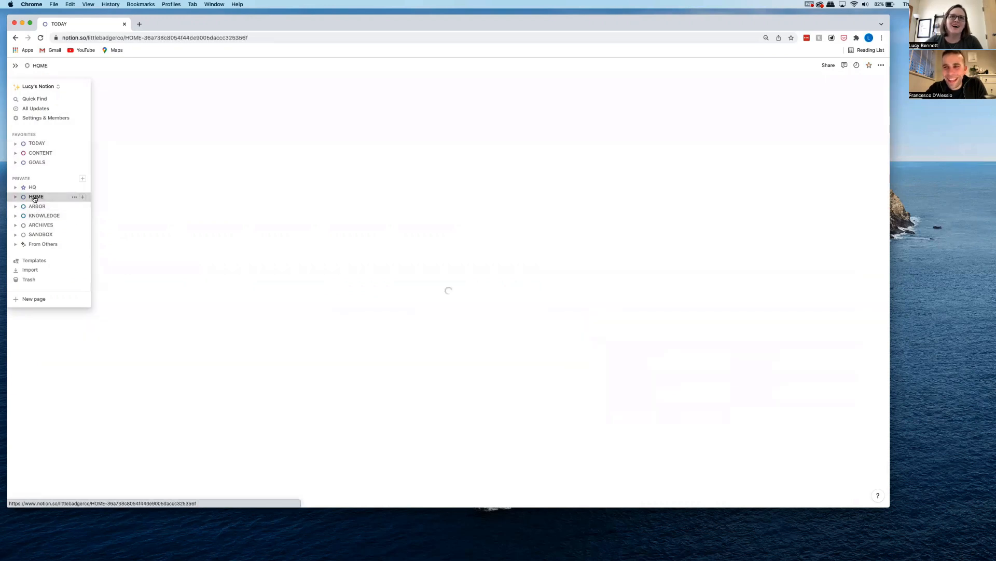
# Step: Put away the sidebar and go to the D&D Player Binder under Hobbies + Fun on HOME
pyautogui.click(36, 196)
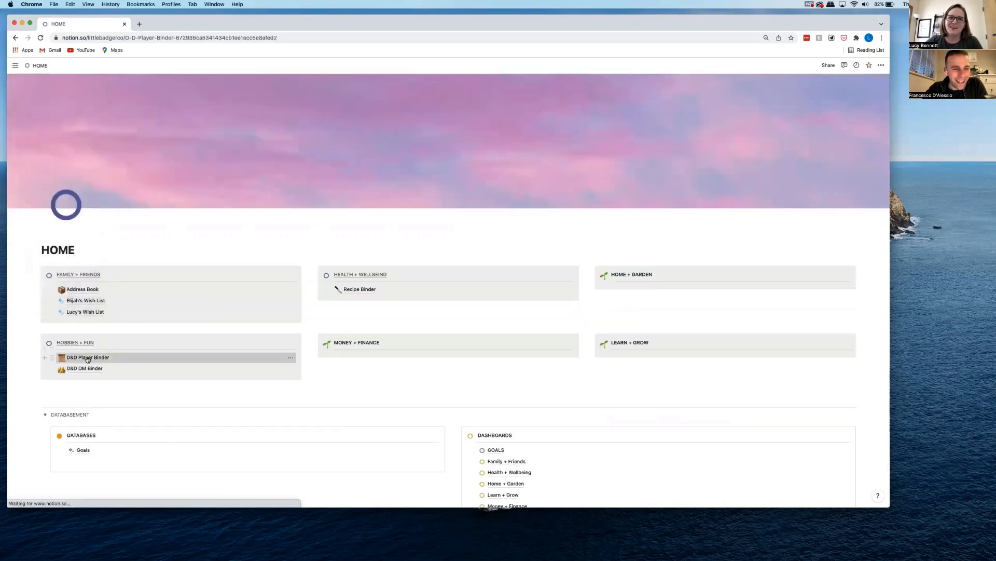
pyautogui.click(88, 356)
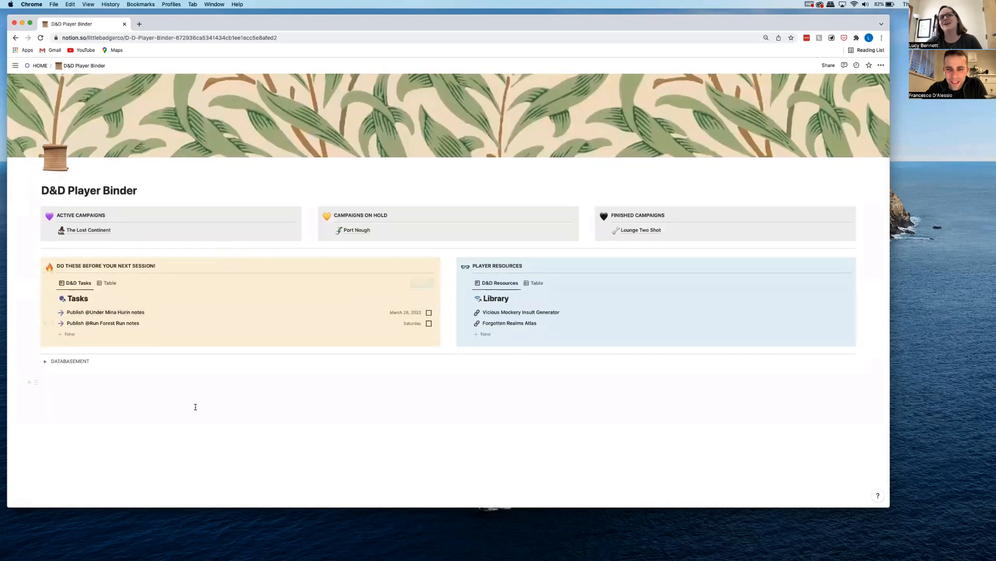
pyautogui.moveTo(89, 230)
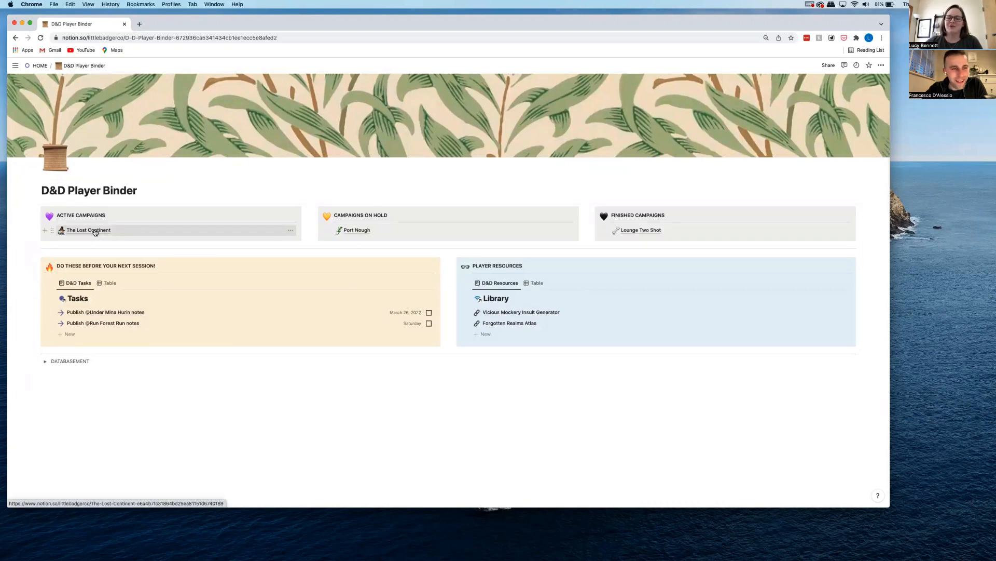
# Step: Review The Lost Continent campaign's sessions and characters, then return to HOME via the breadcrumb
pyautogui.click(87, 230)
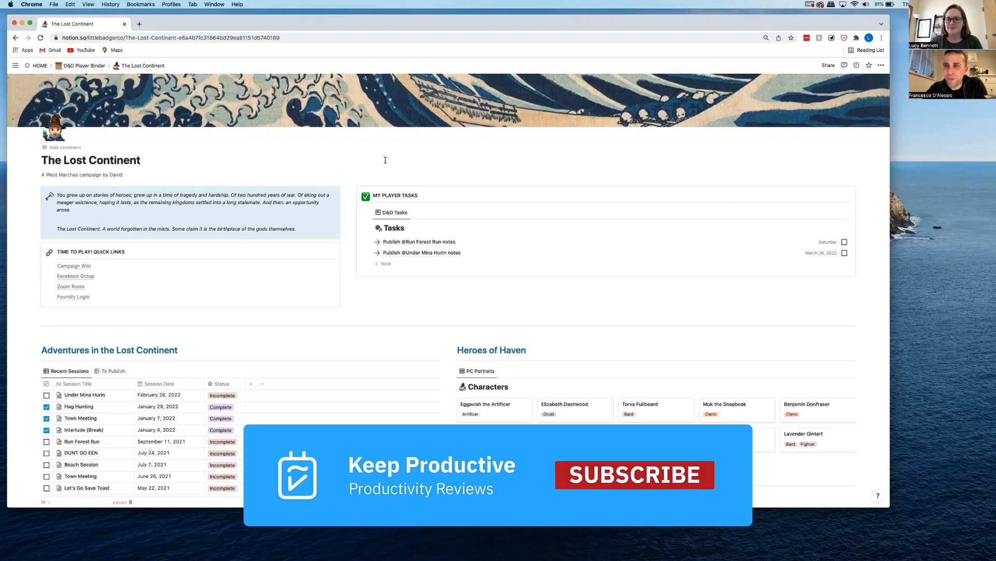
pyautogui.click(634, 475)
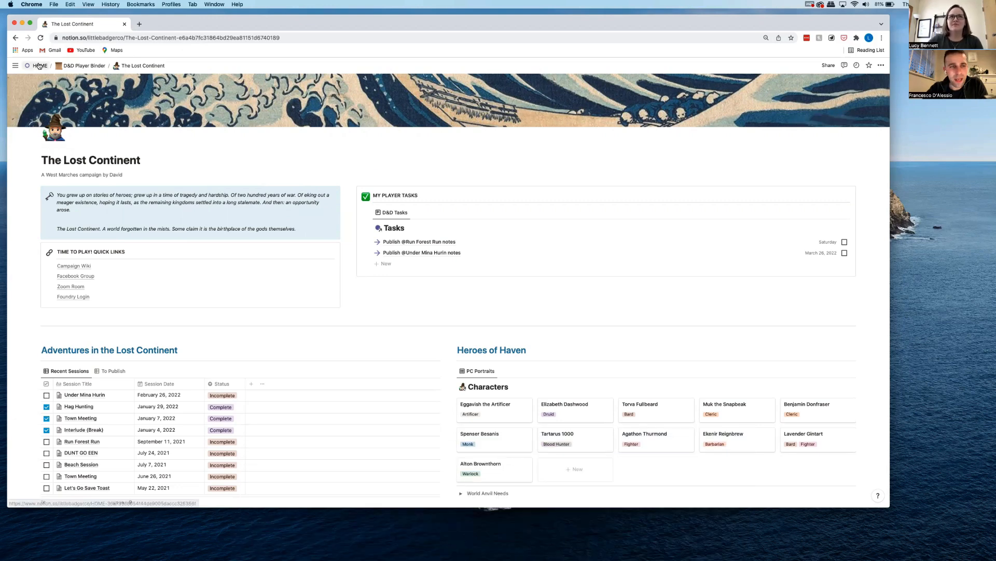
pyautogui.click(39, 65)
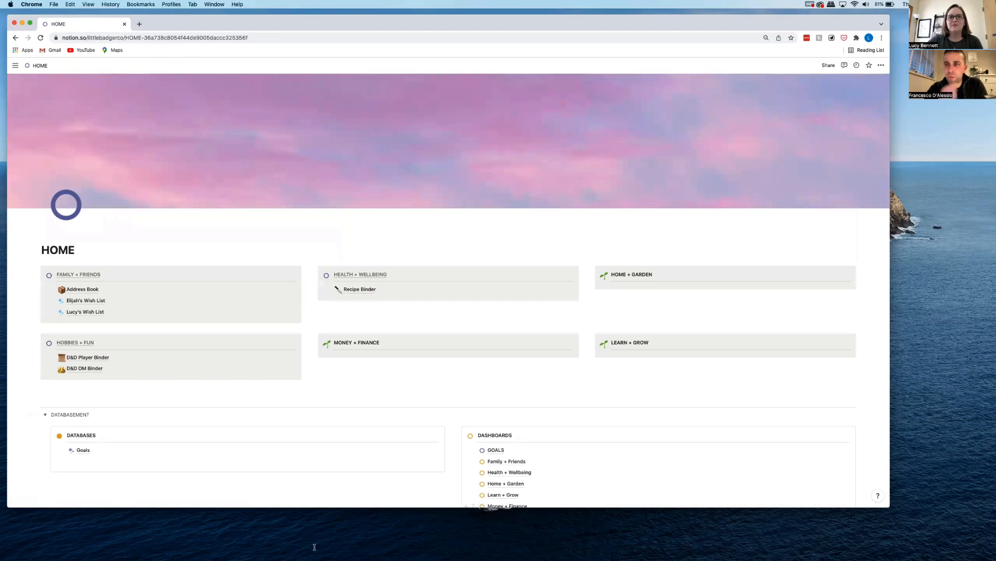